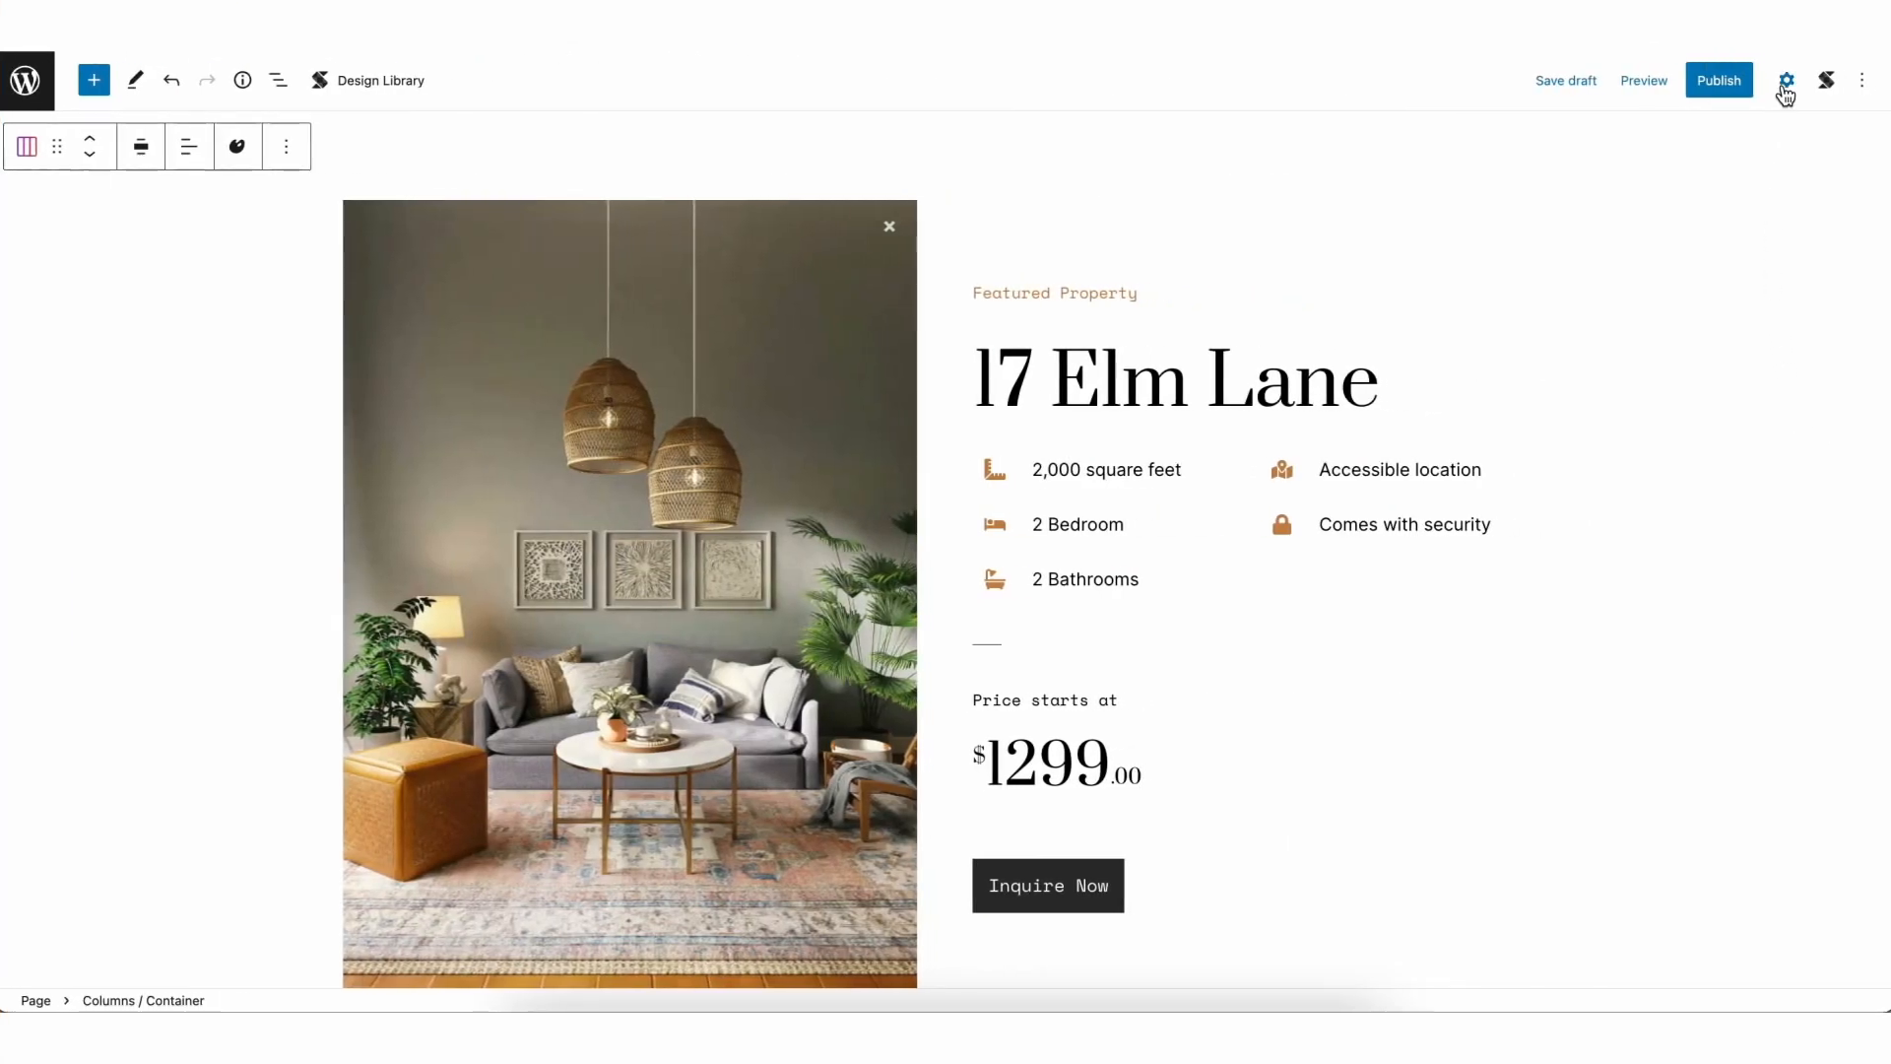
Open the block settings sidebar showing the Stackable Navigation tree for the columns container.
{"action": "left_click", "coordinate": [1786, 80]}
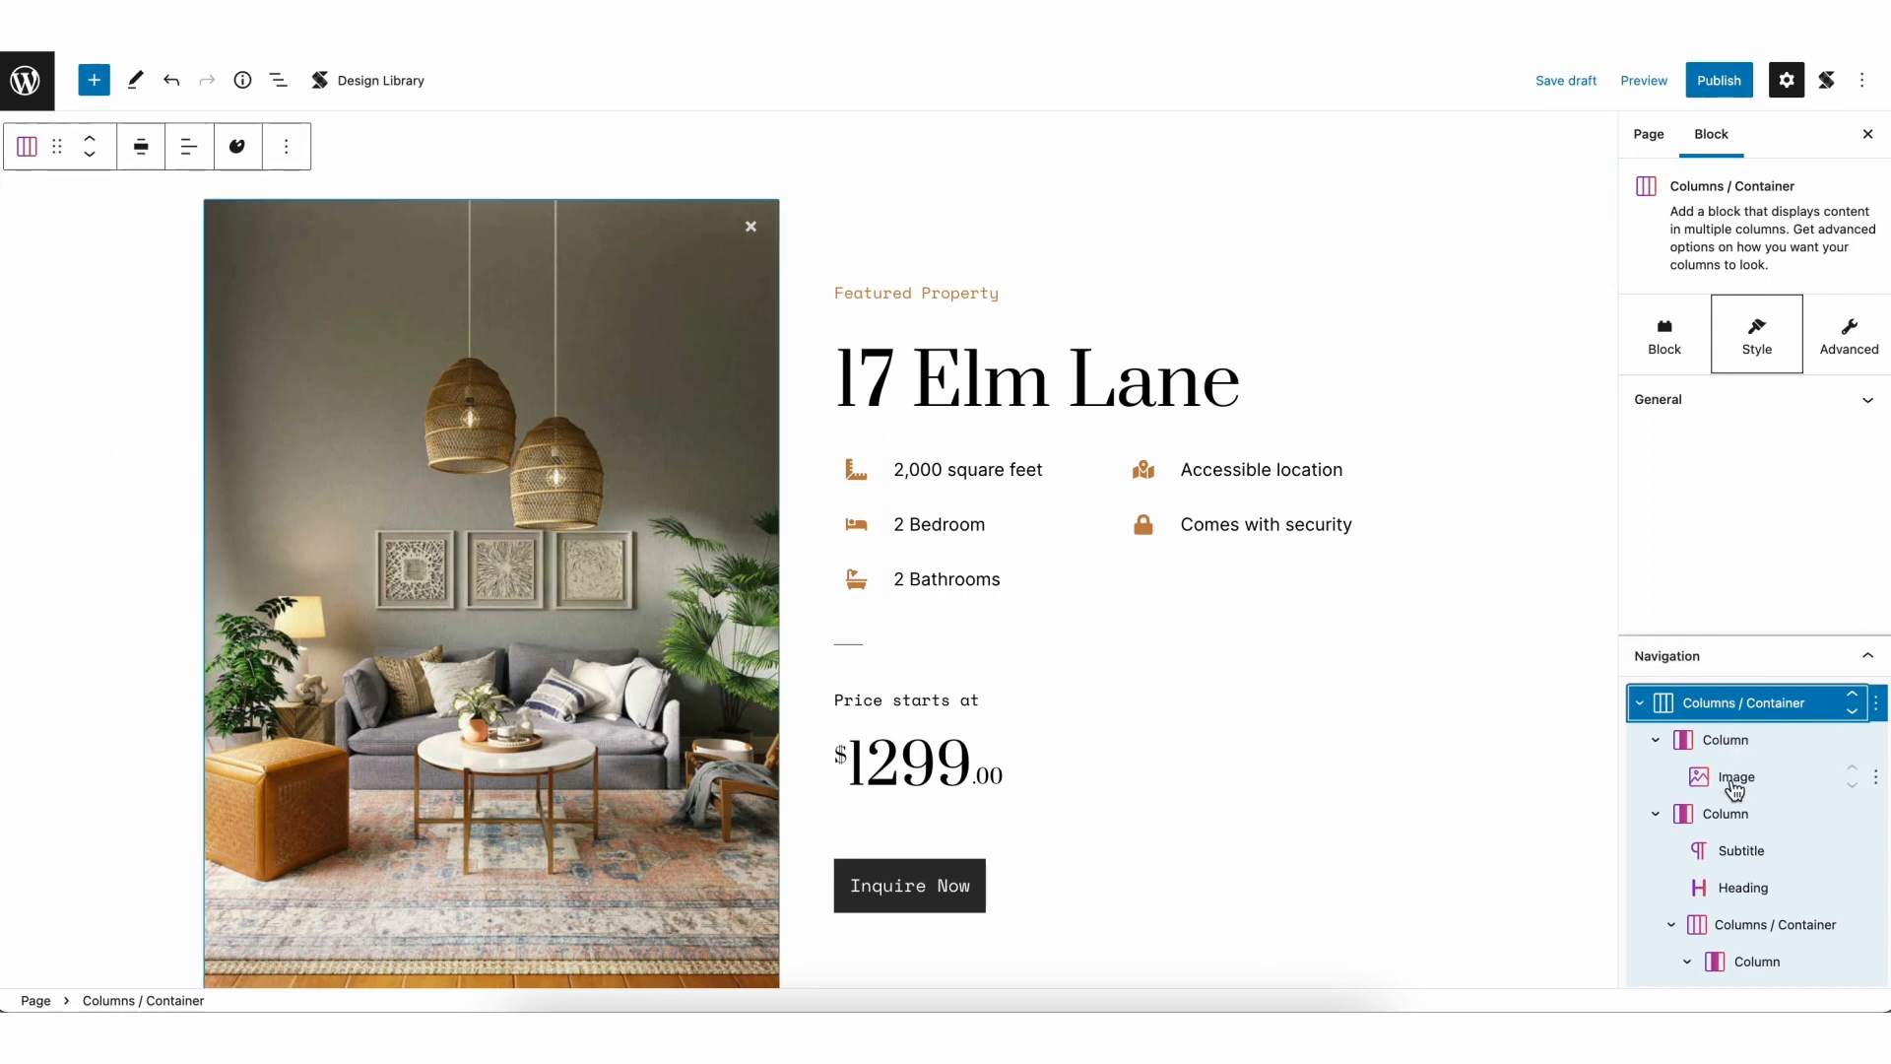
{"action": "left_click", "coordinate": [947, 579]}
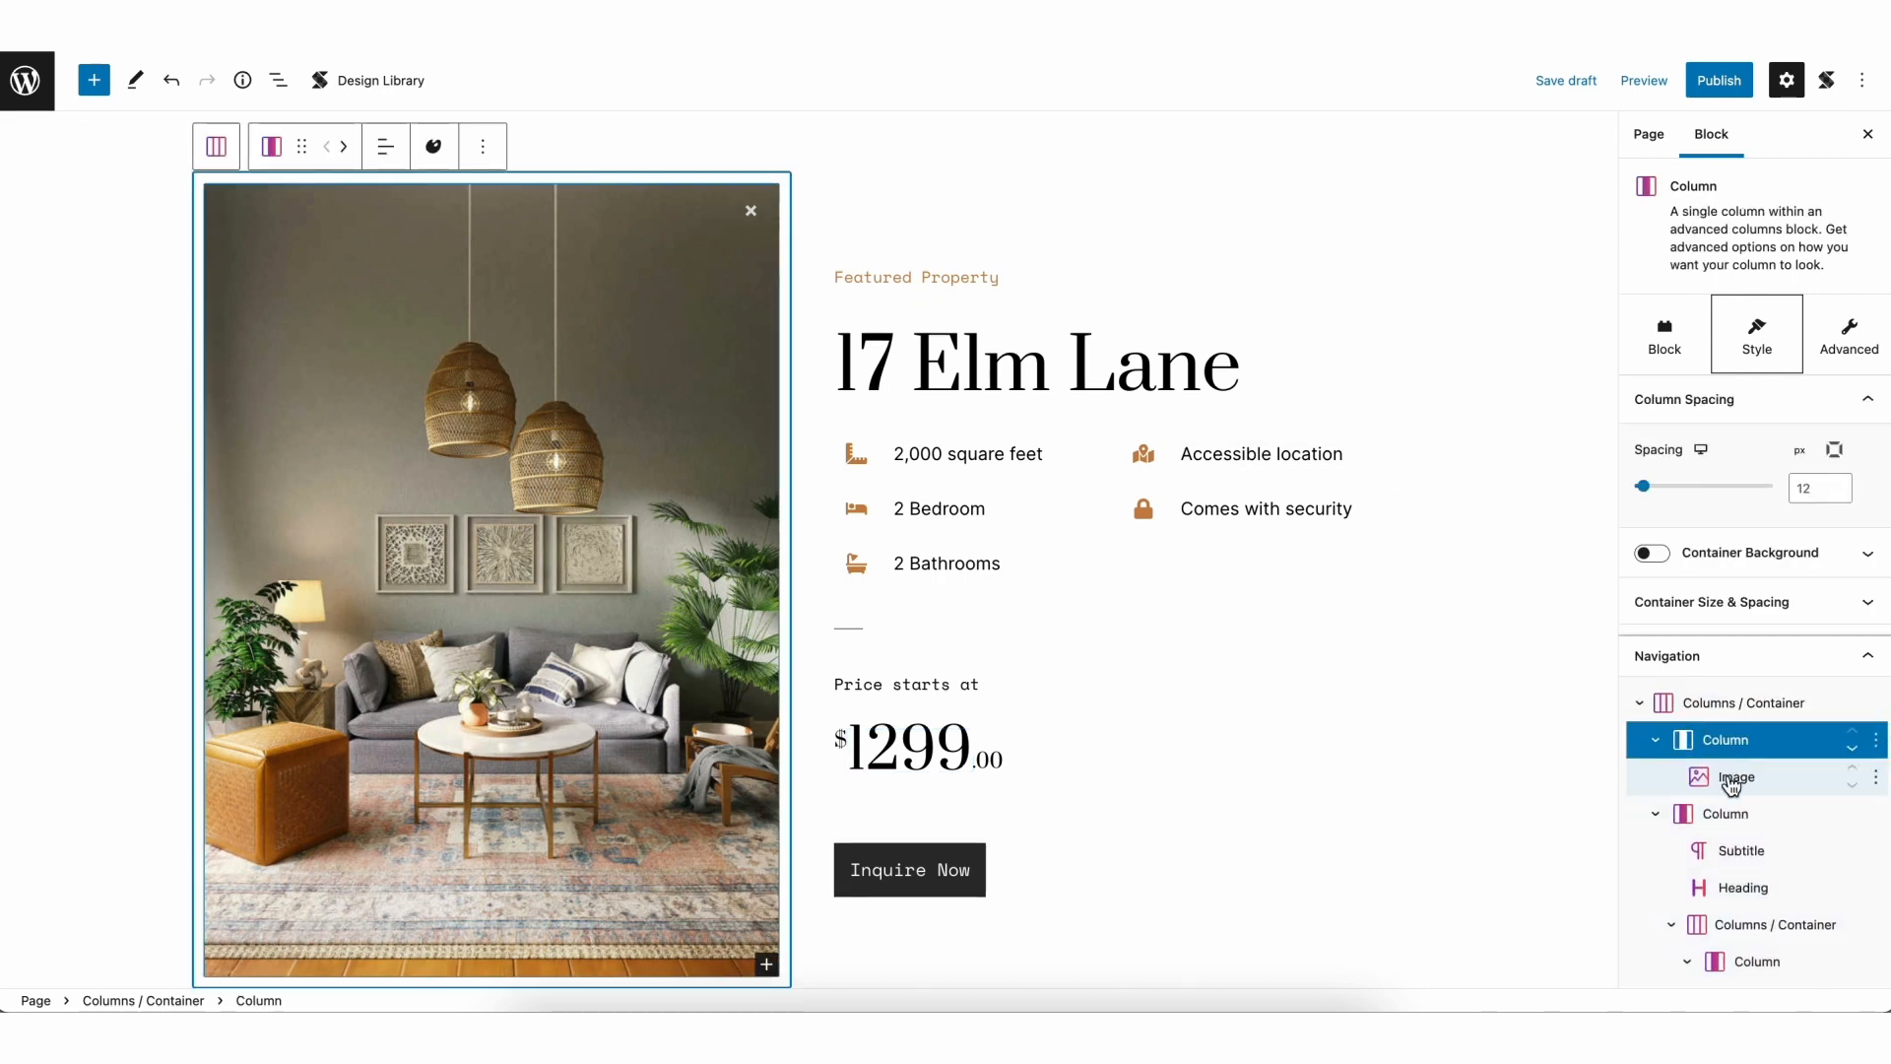
{"action": "left_click", "coordinate": [1738, 777]}
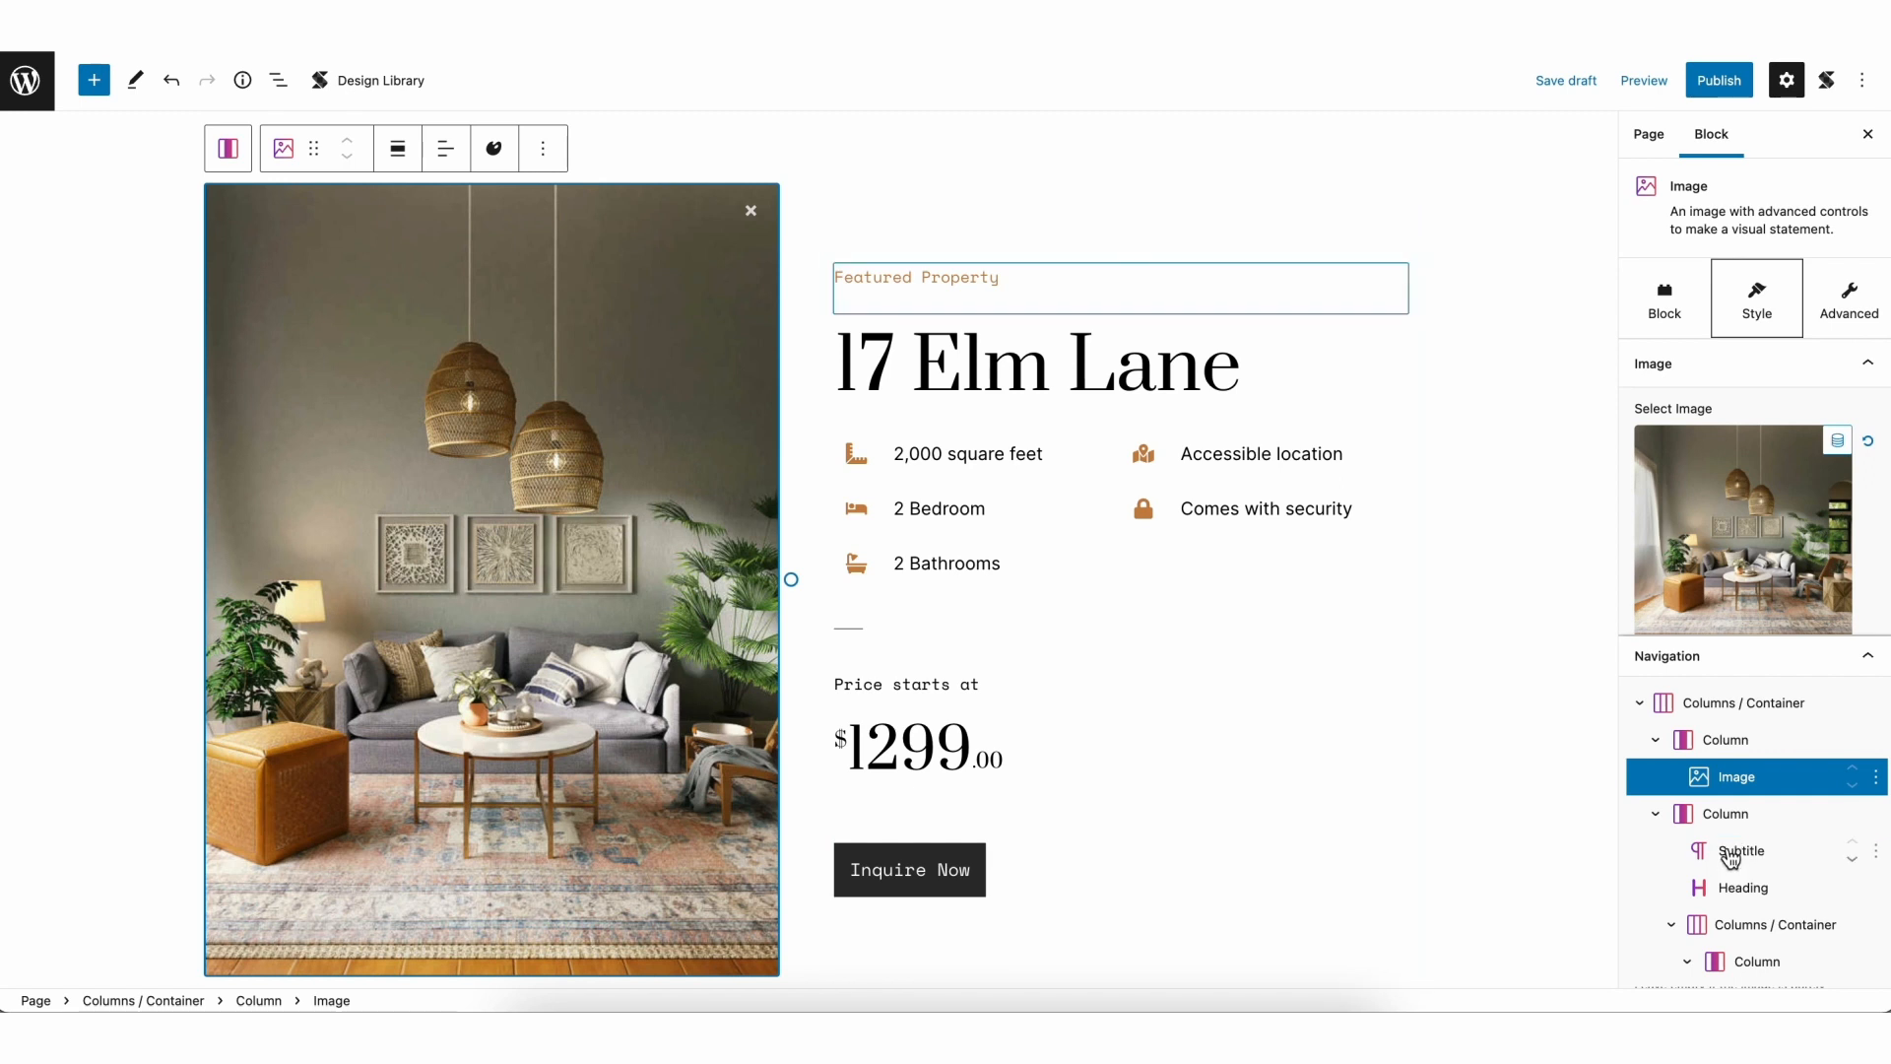
{"action": "left_click", "coordinate": [1743, 887]}
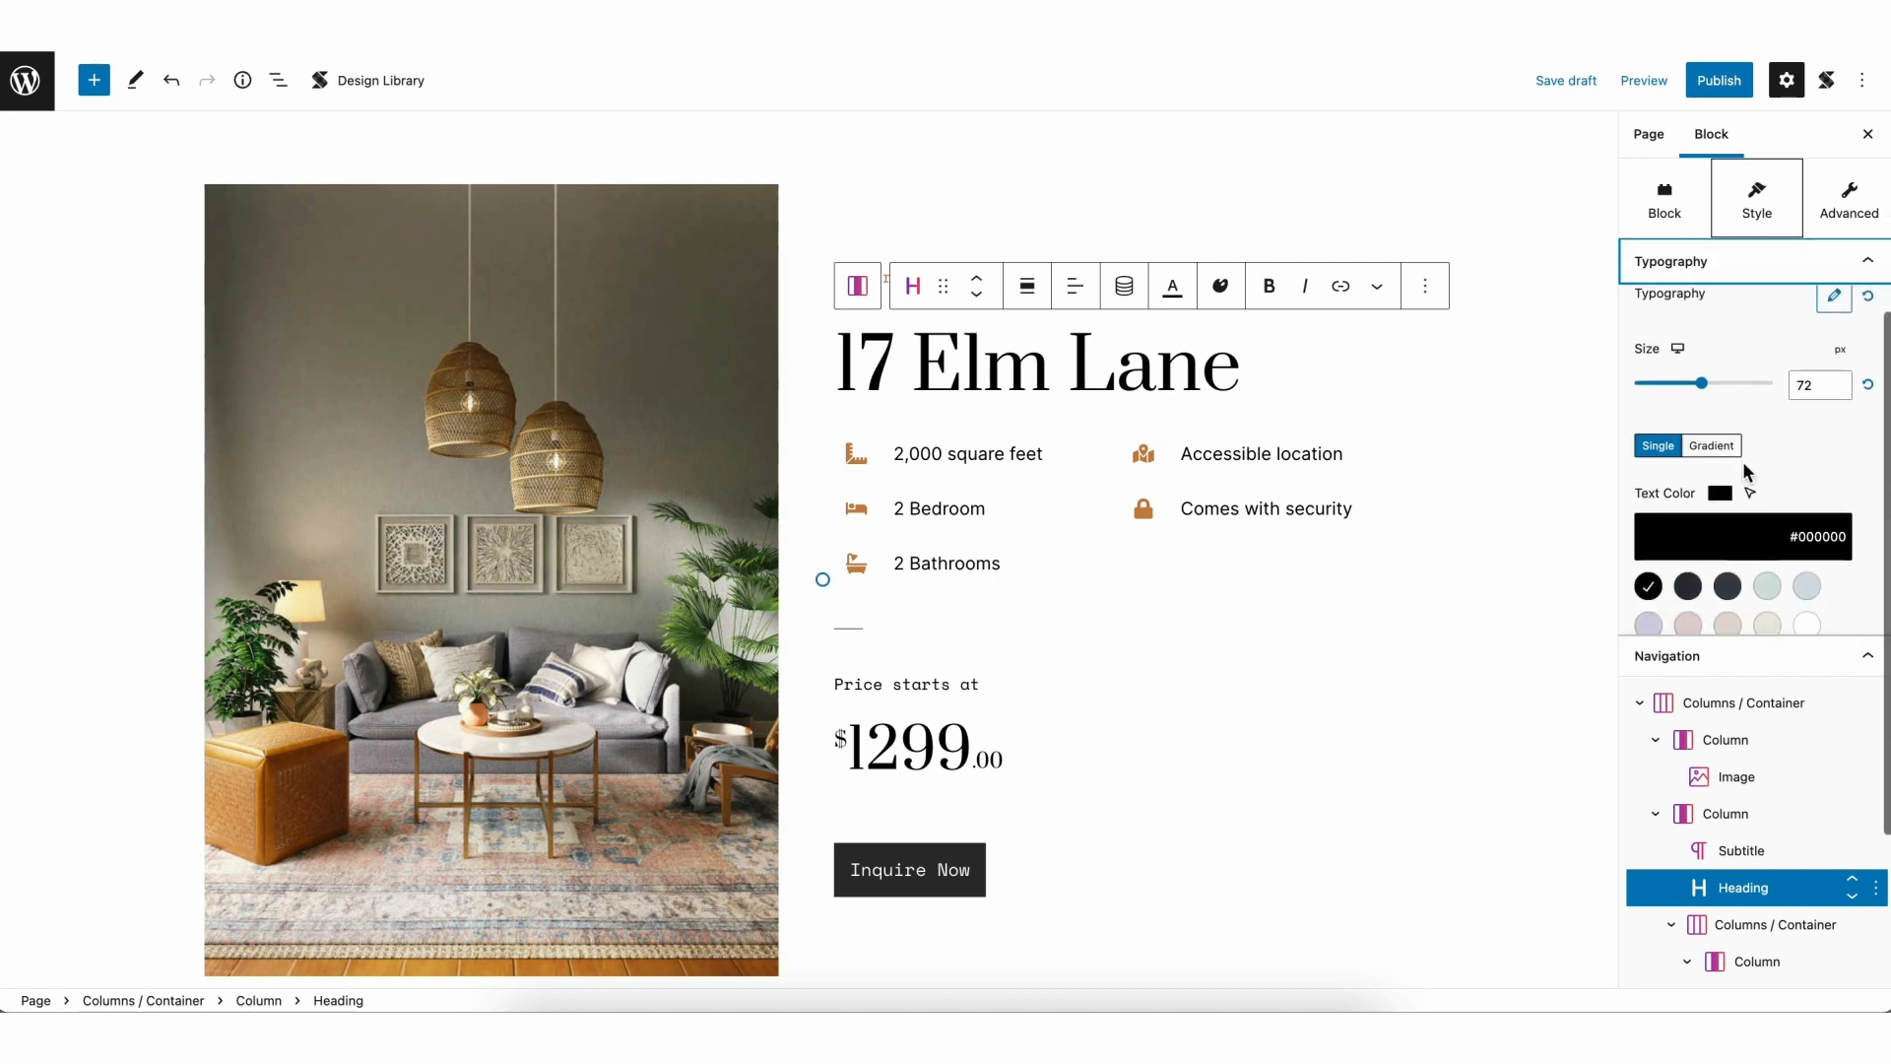
{"action": "scroll", "scroll_direction": "down", "scroll_amount": 3}
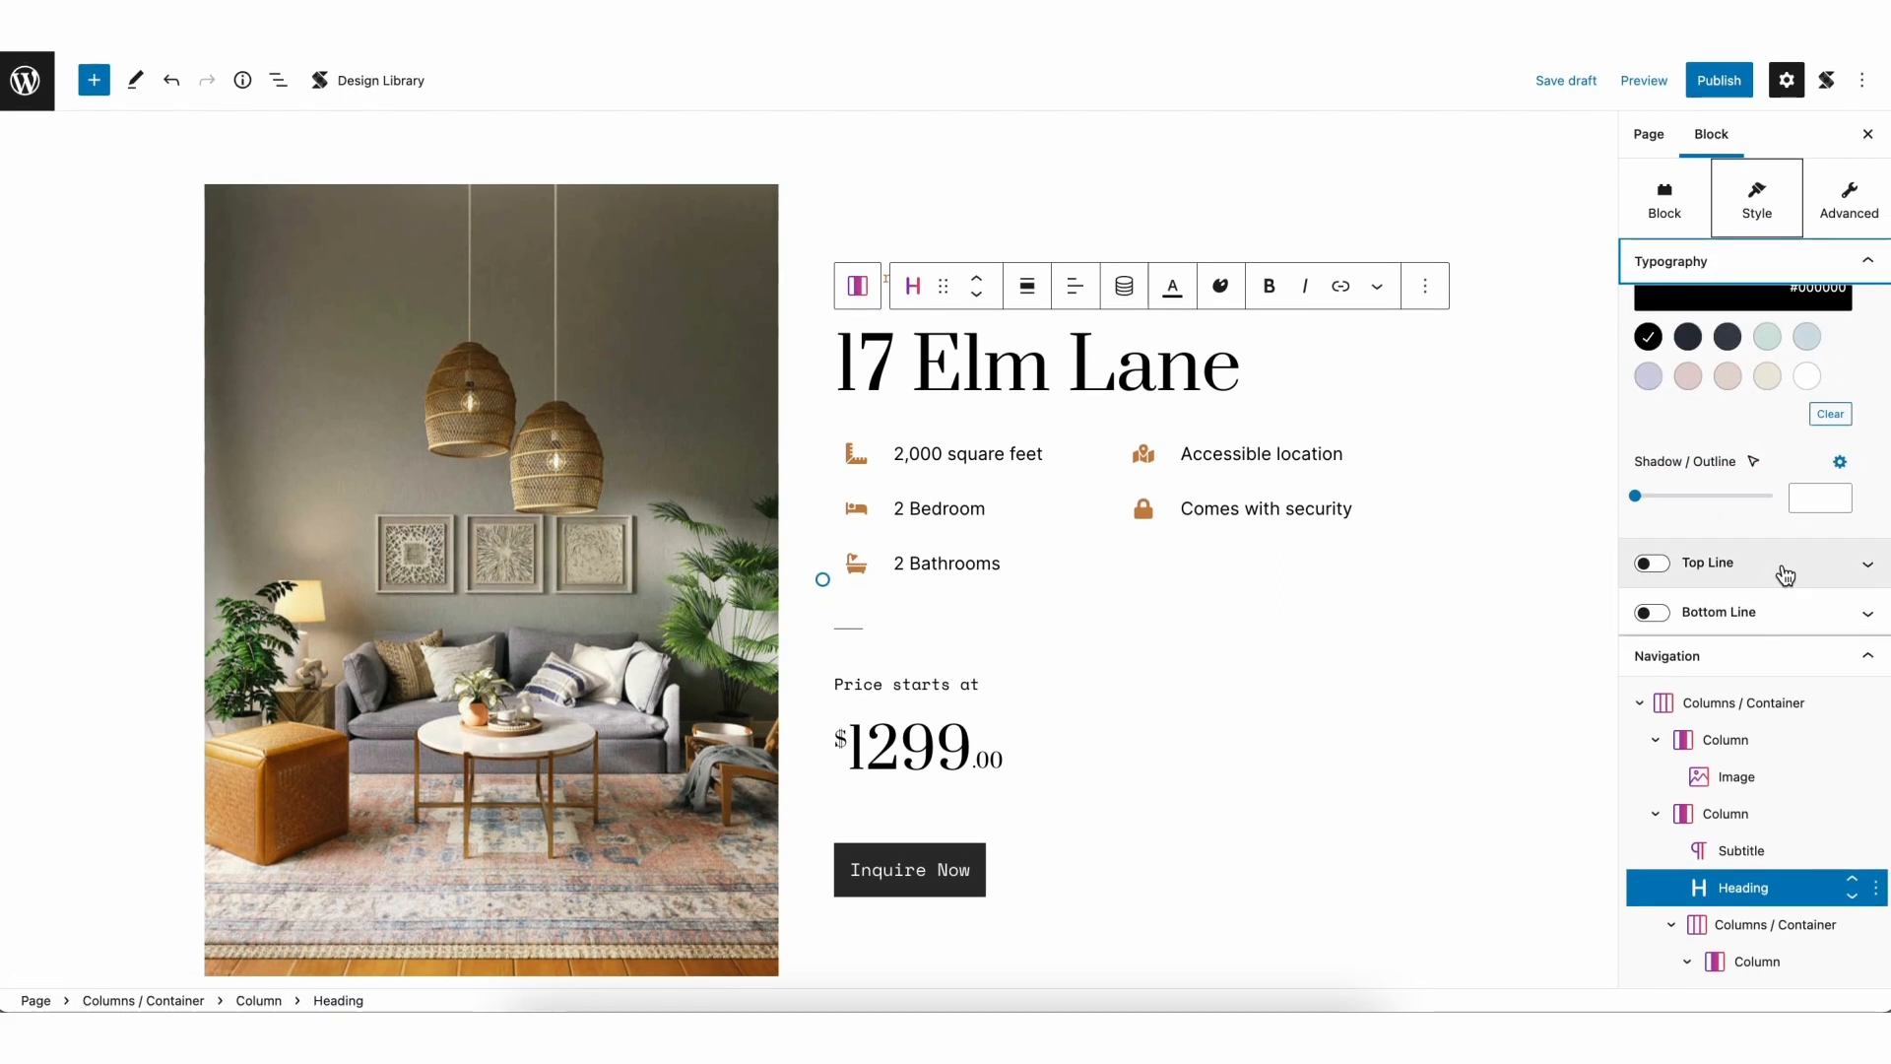
{"action": "left_click", "coordinate": [1749, 612]}
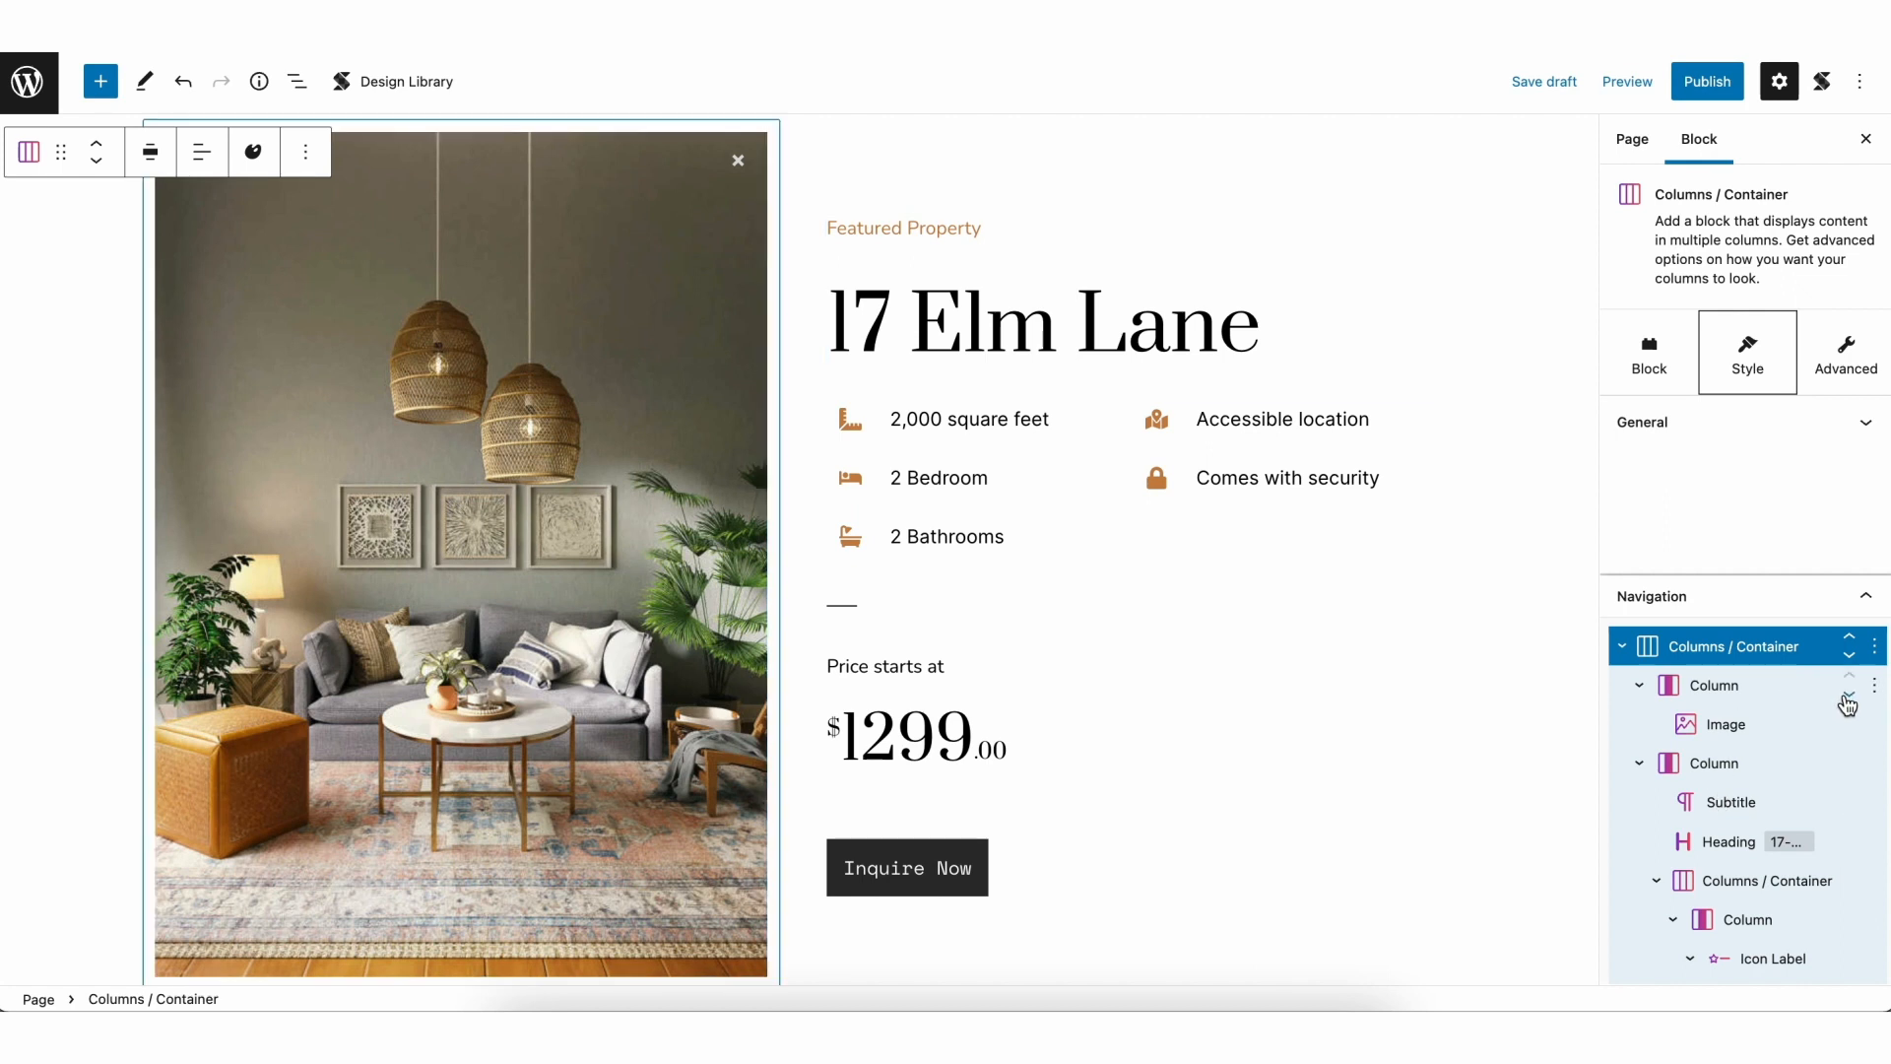
Jump to the Agora hero section's Columns / Container through the Navigation tree.
{"action": "left_click", "coordinate": [1848, 694]}
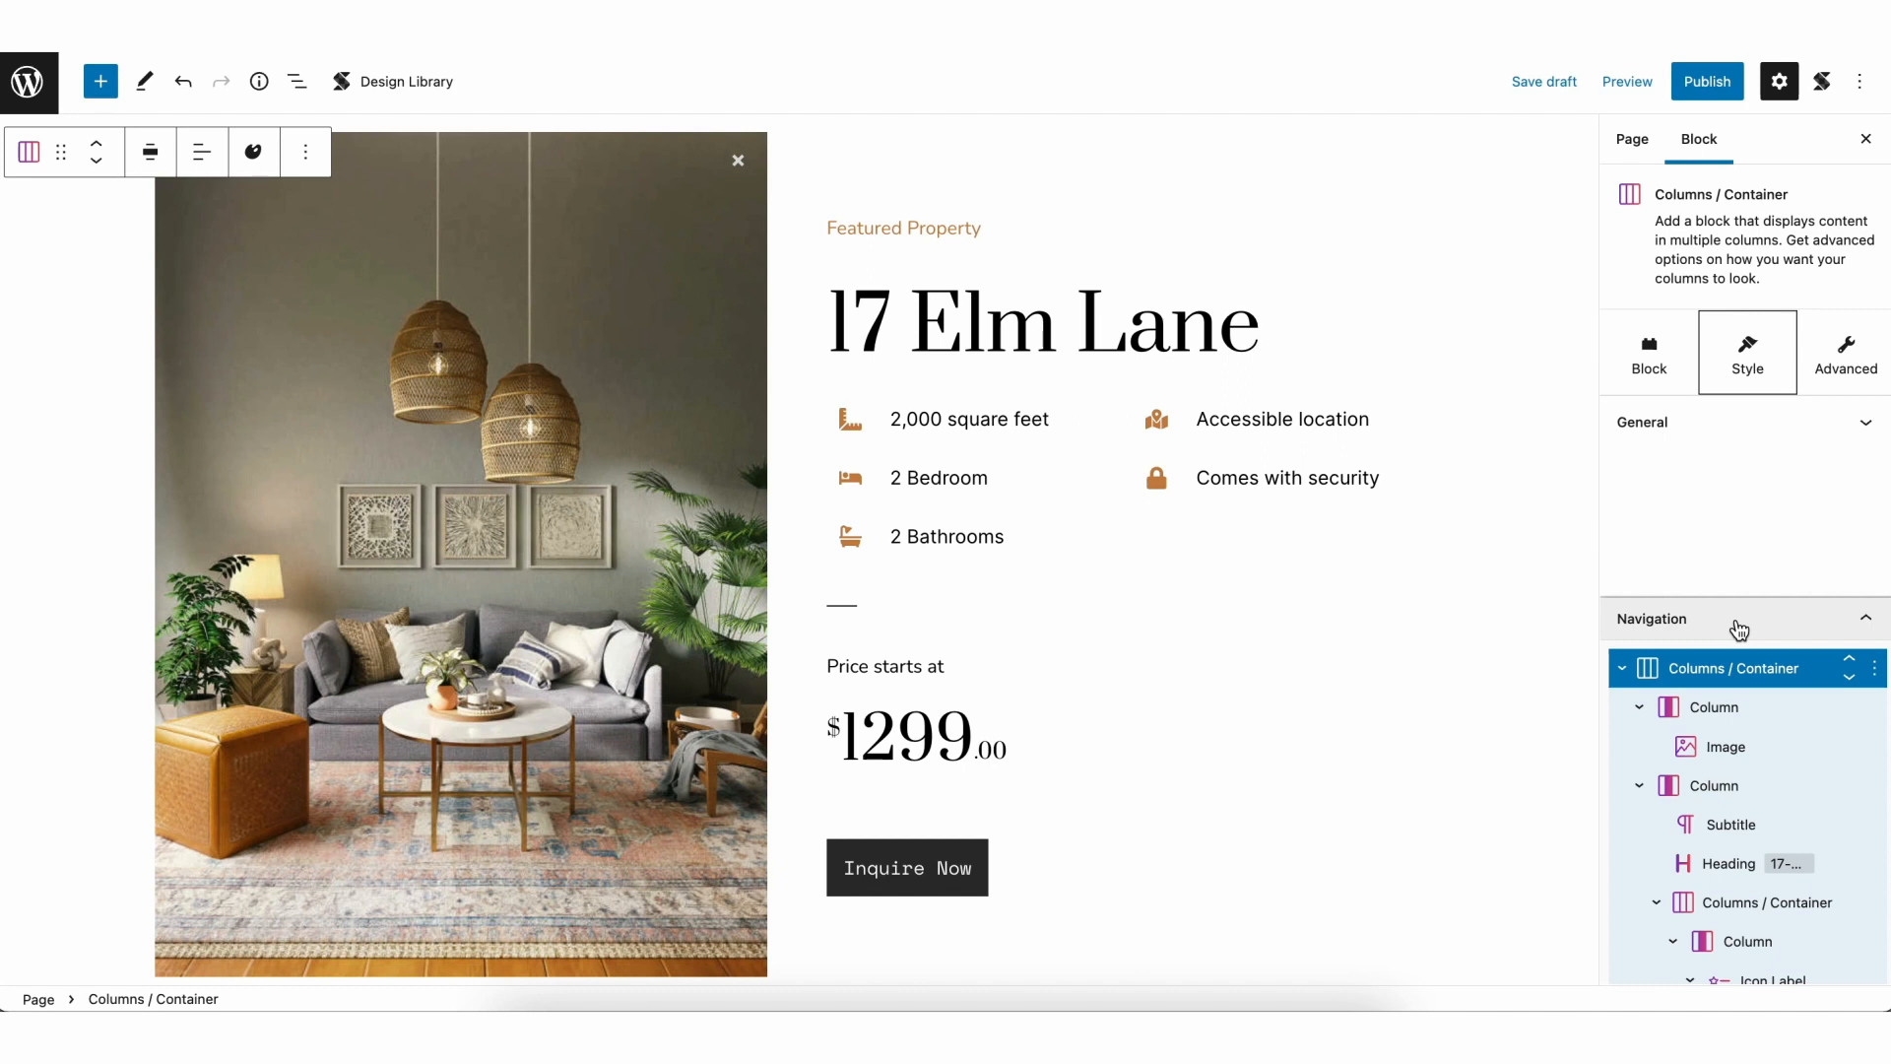
{"action": "left_click", "coordinate": [1737, 618]}
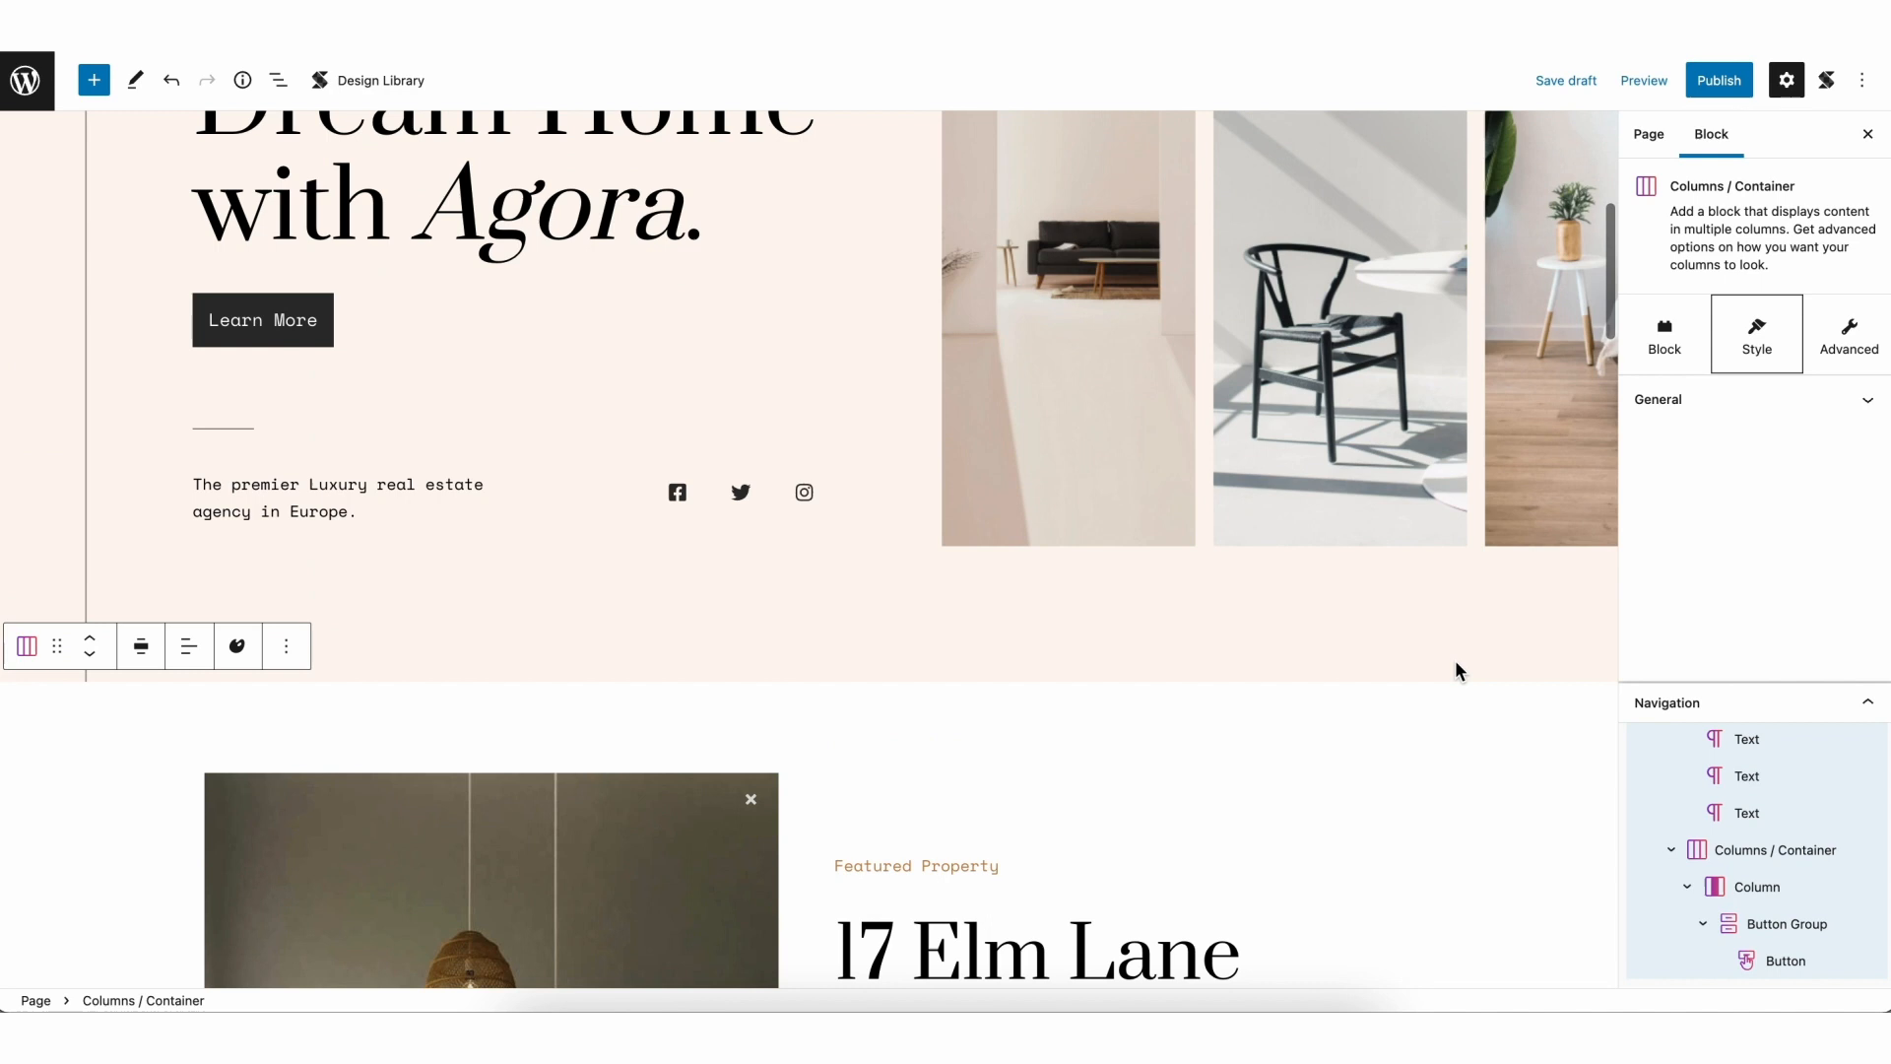
Select the hero's outer container, its tagline-and-icons row and the Facebook icon button, then scroll down.
{"action": "left_click", "coordinate": [1769, 749]}
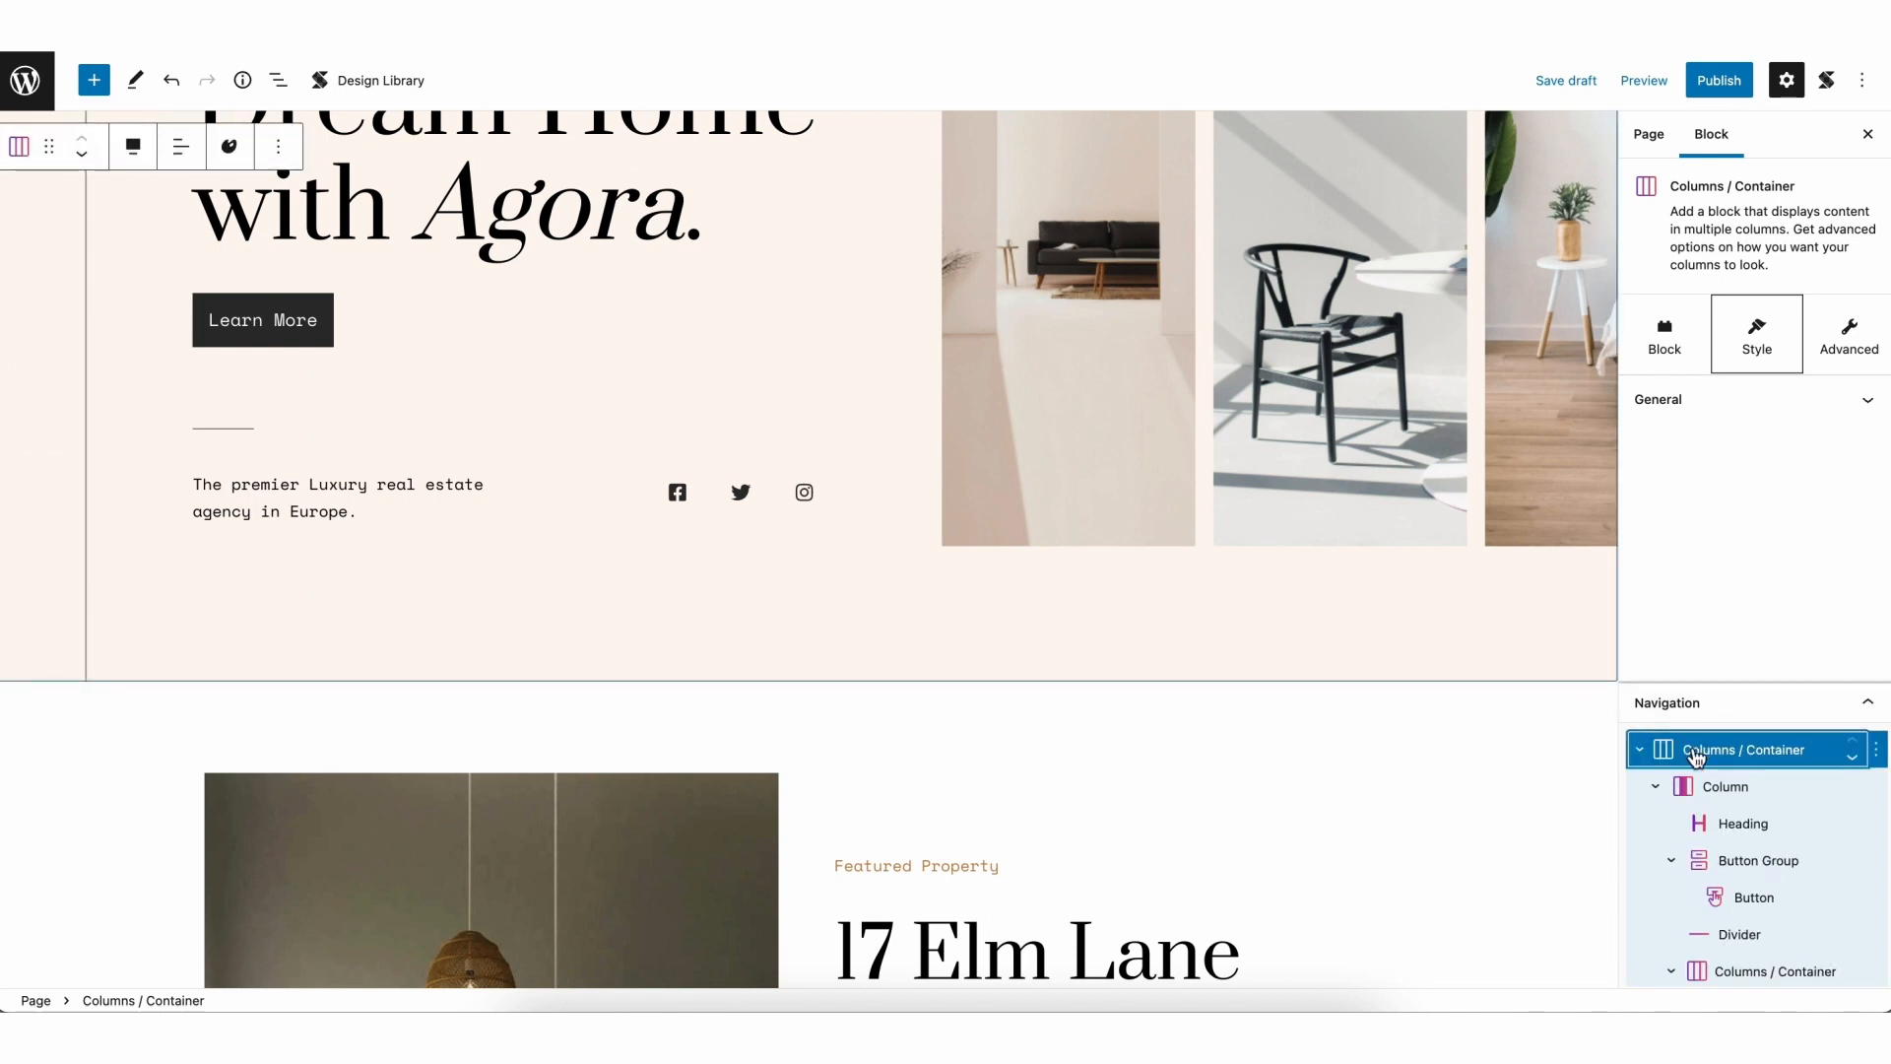
{"action": "mouse_move", "coordinate": [1741, 824]}
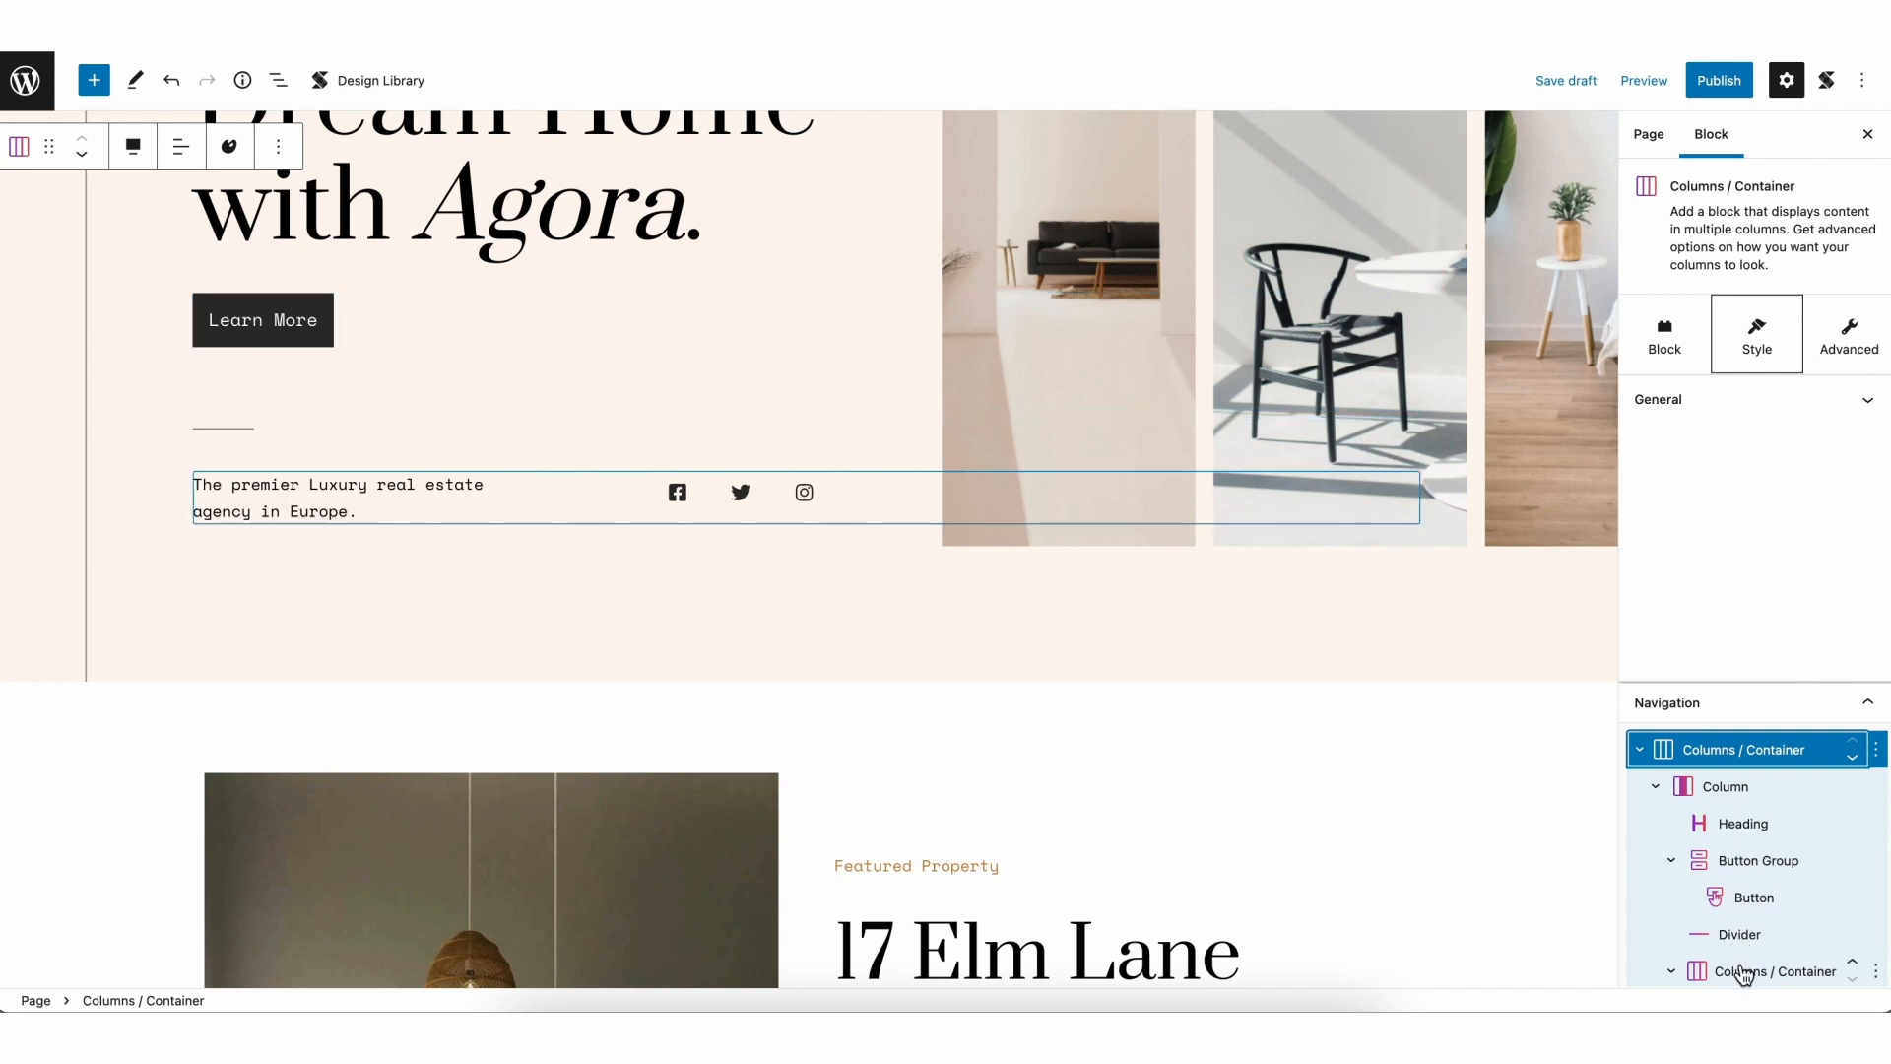
{"action": "left_click", "coordinate": [681, 492]}
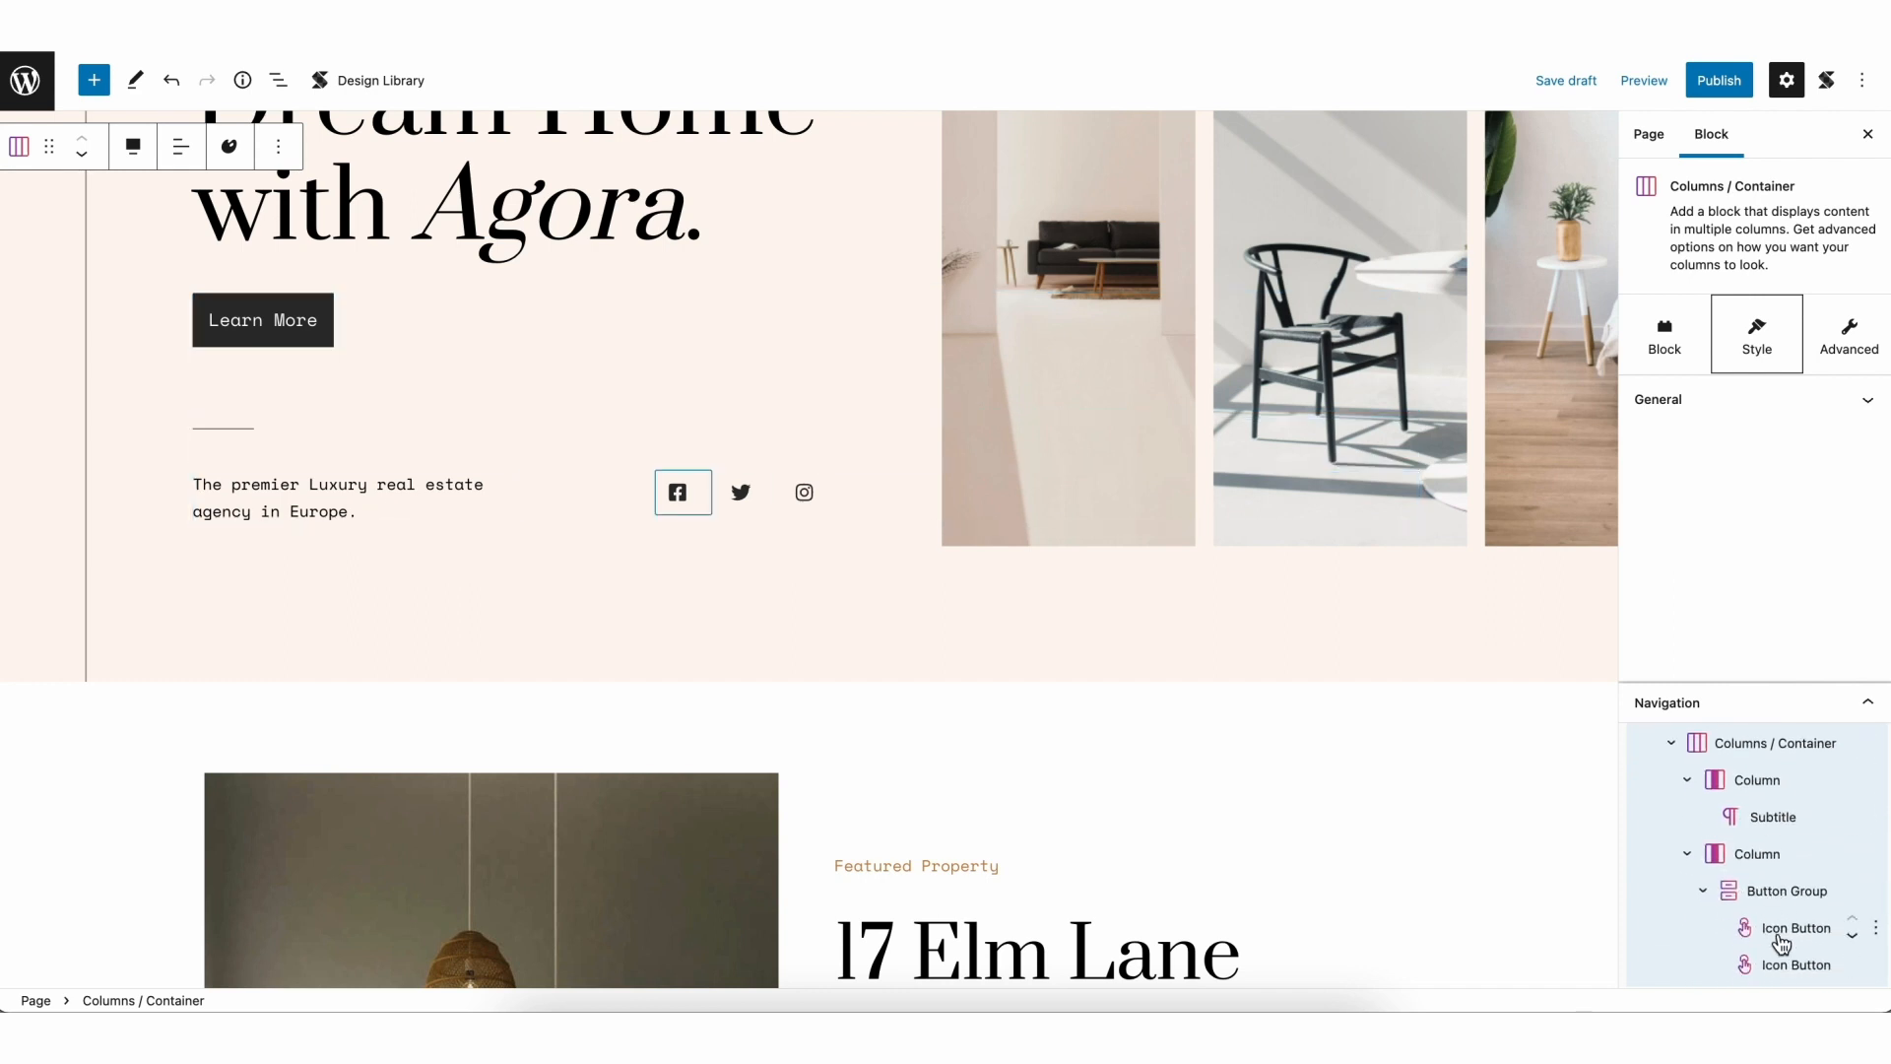
{"action": "left_click", "coordinate": [804, 492]}
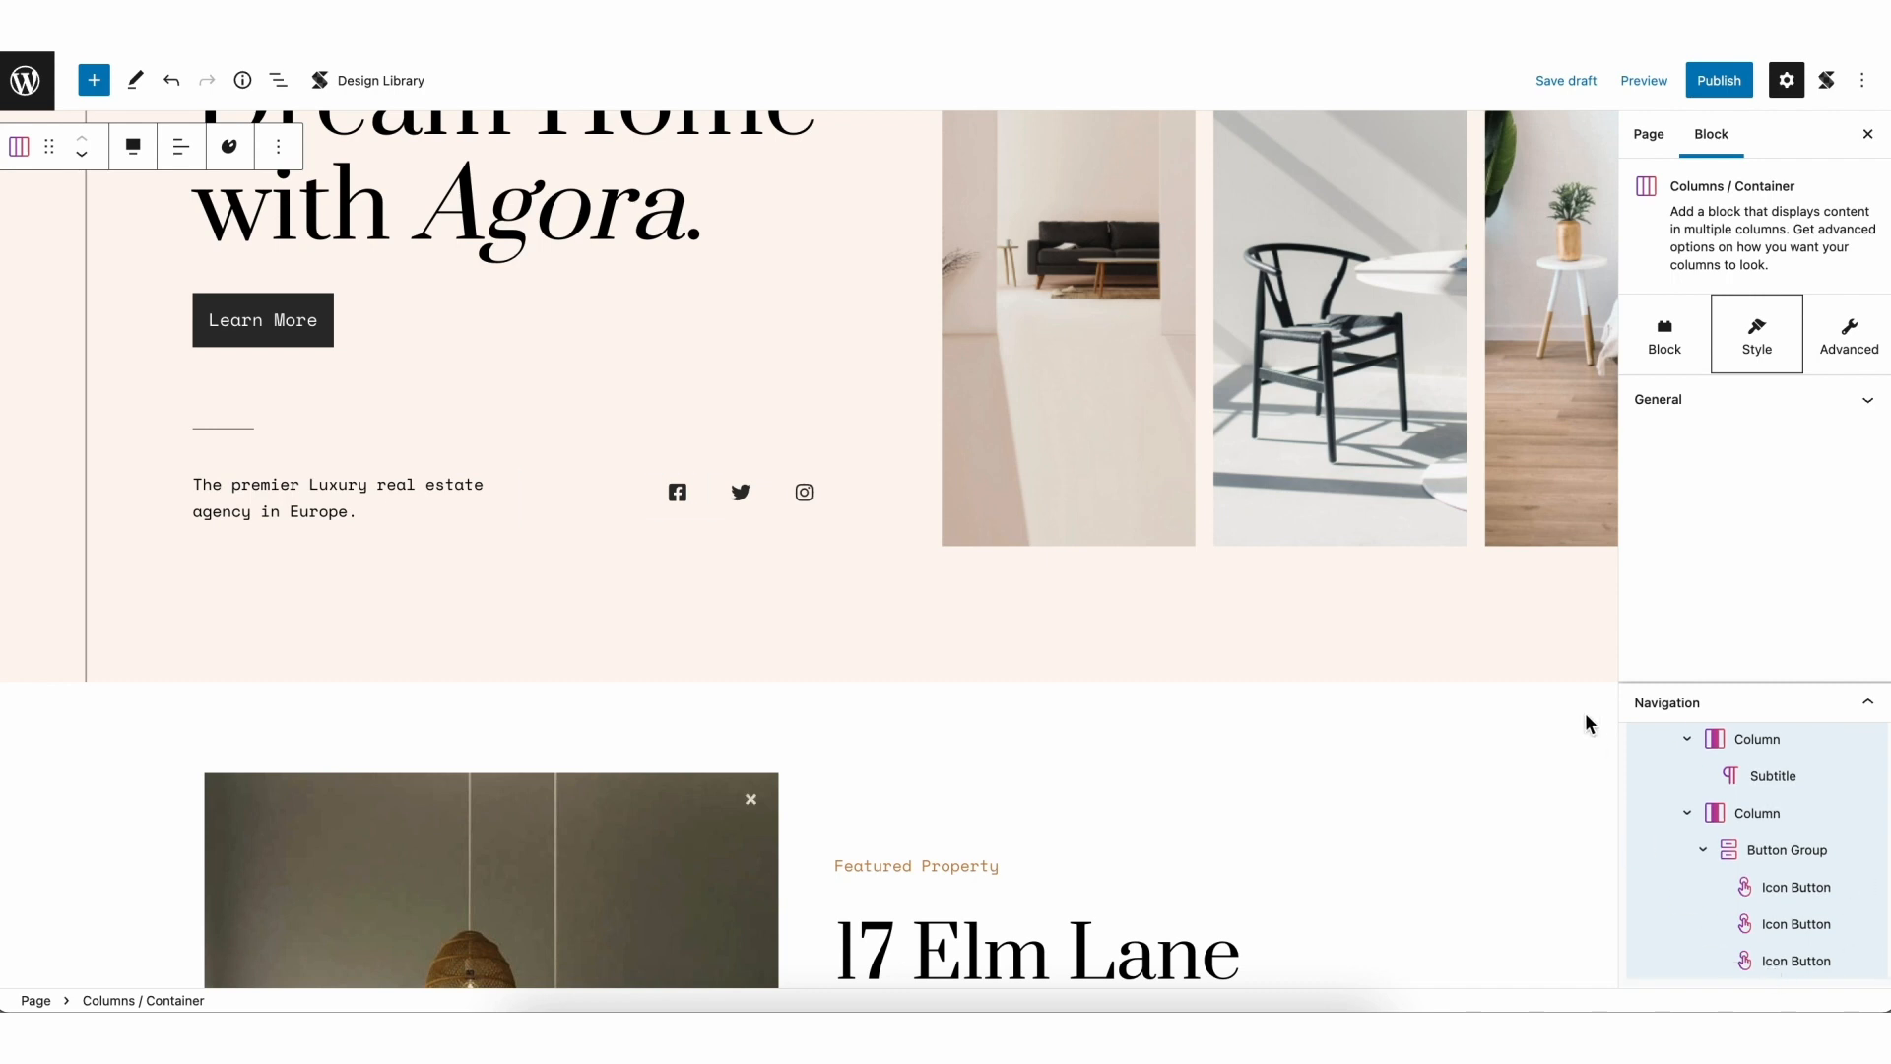
{"action": "scroll", "scroll_direction": "up", "scroll_amount": 3}
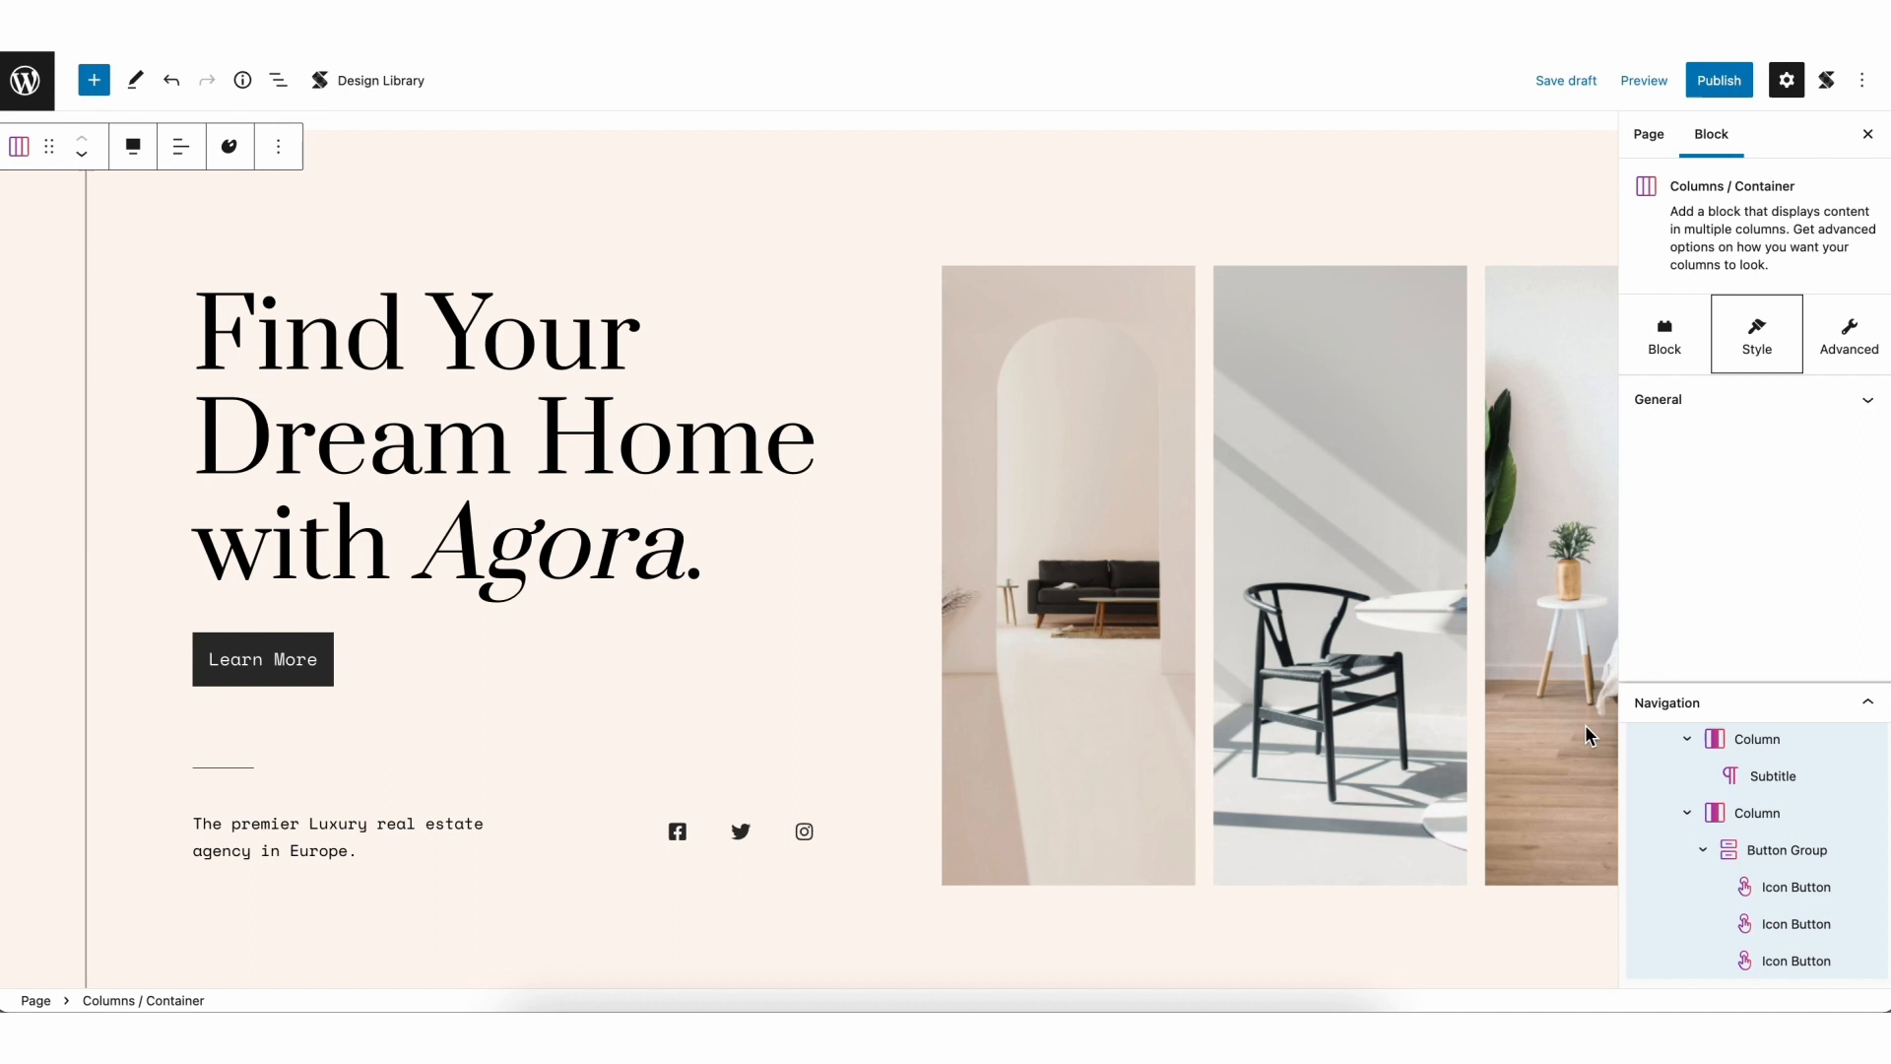
{"action": "scroll", "scroll_direction": "down", "scroll_amount": 3}
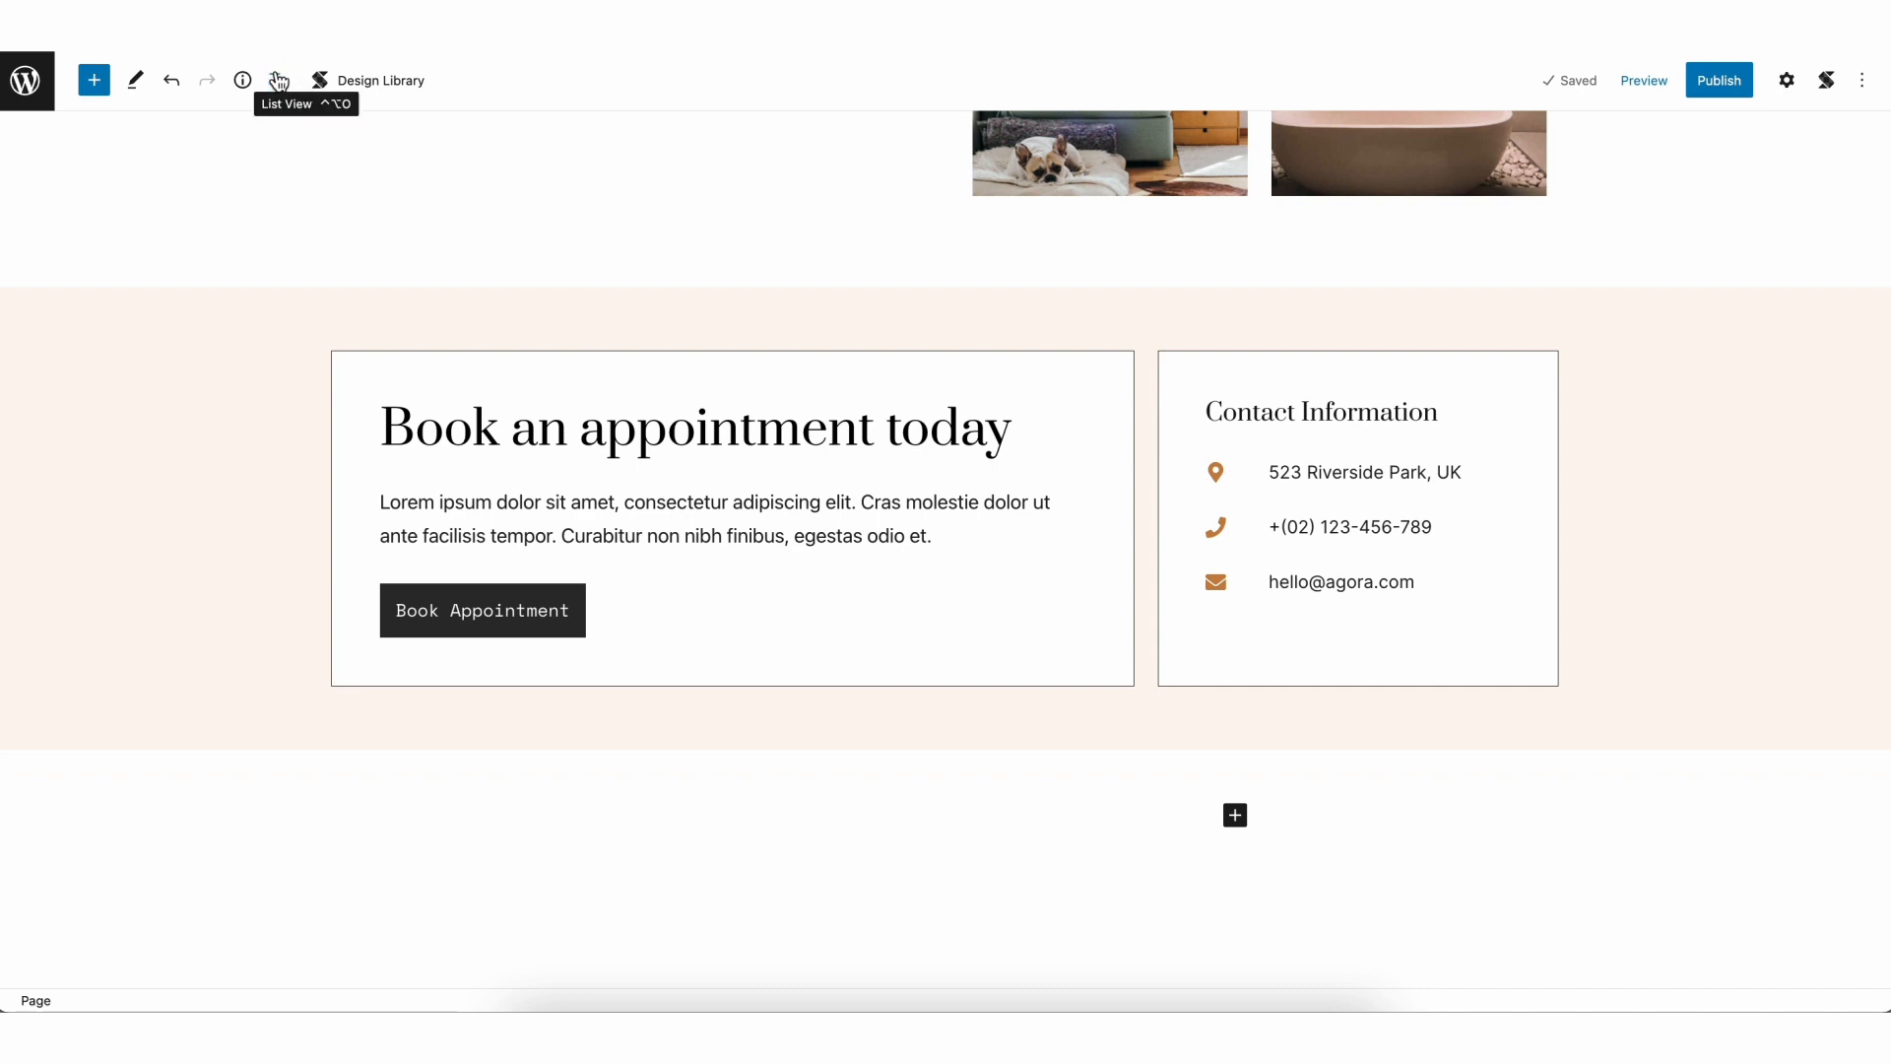
Select the booking section's Columns / Container from List View and show its settings.
{"action": "left_click", "coordinate": [278, 80]}
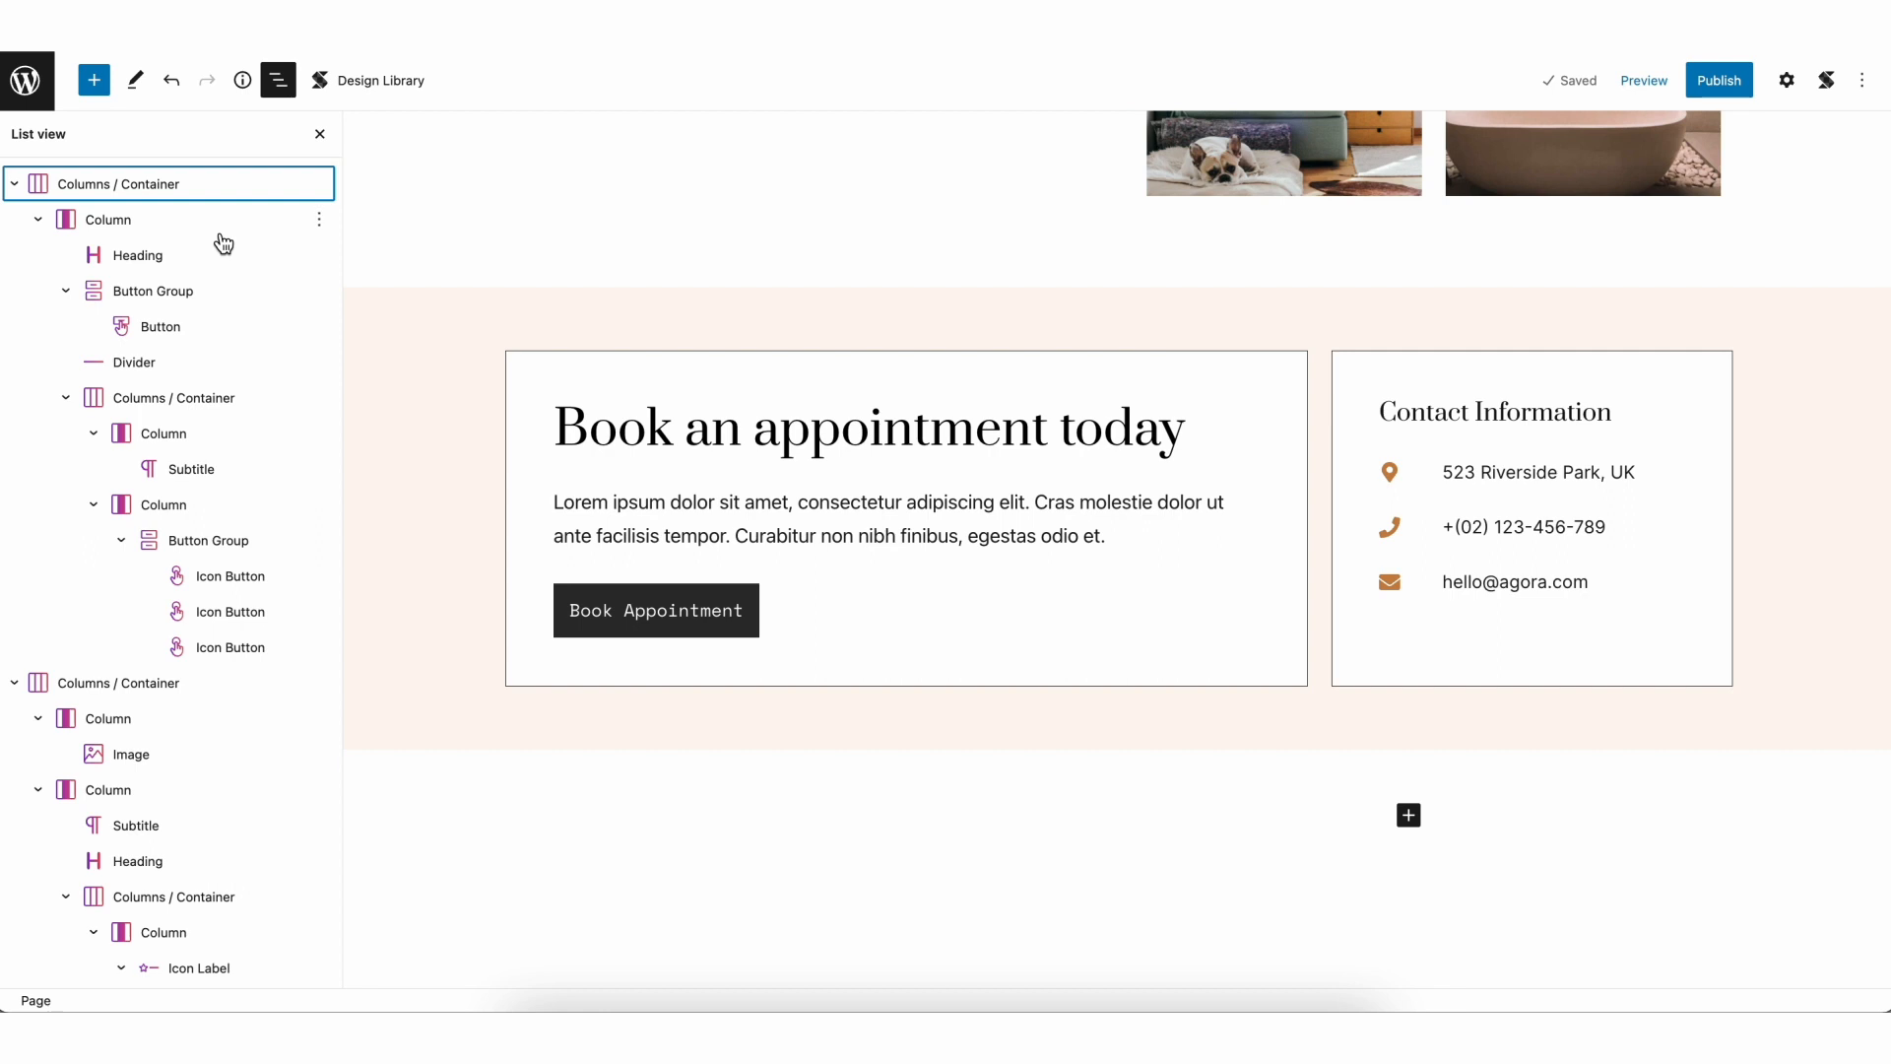
{"action": "scroll", "scroll_direction": "down", "scroll_amount": 3}
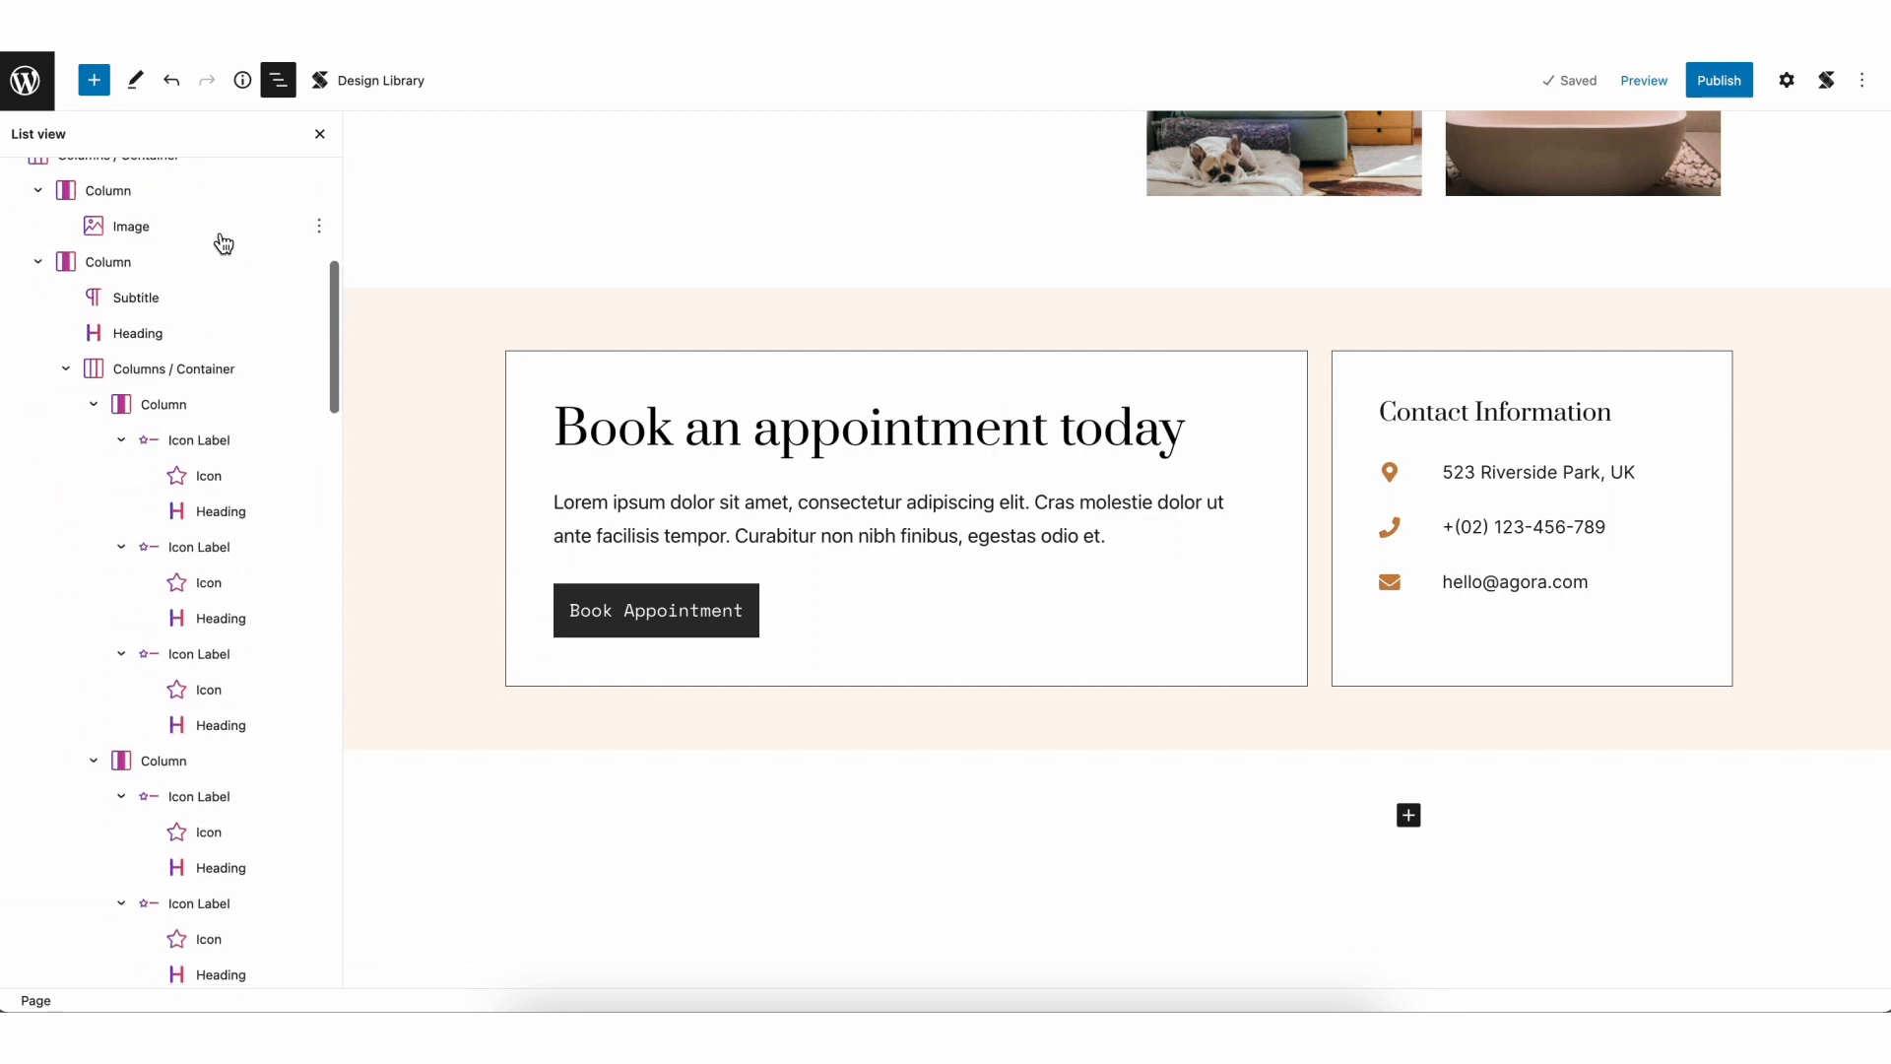
{"action": "scroll", "scroll_direction": "down", "scroll_amount": 3}
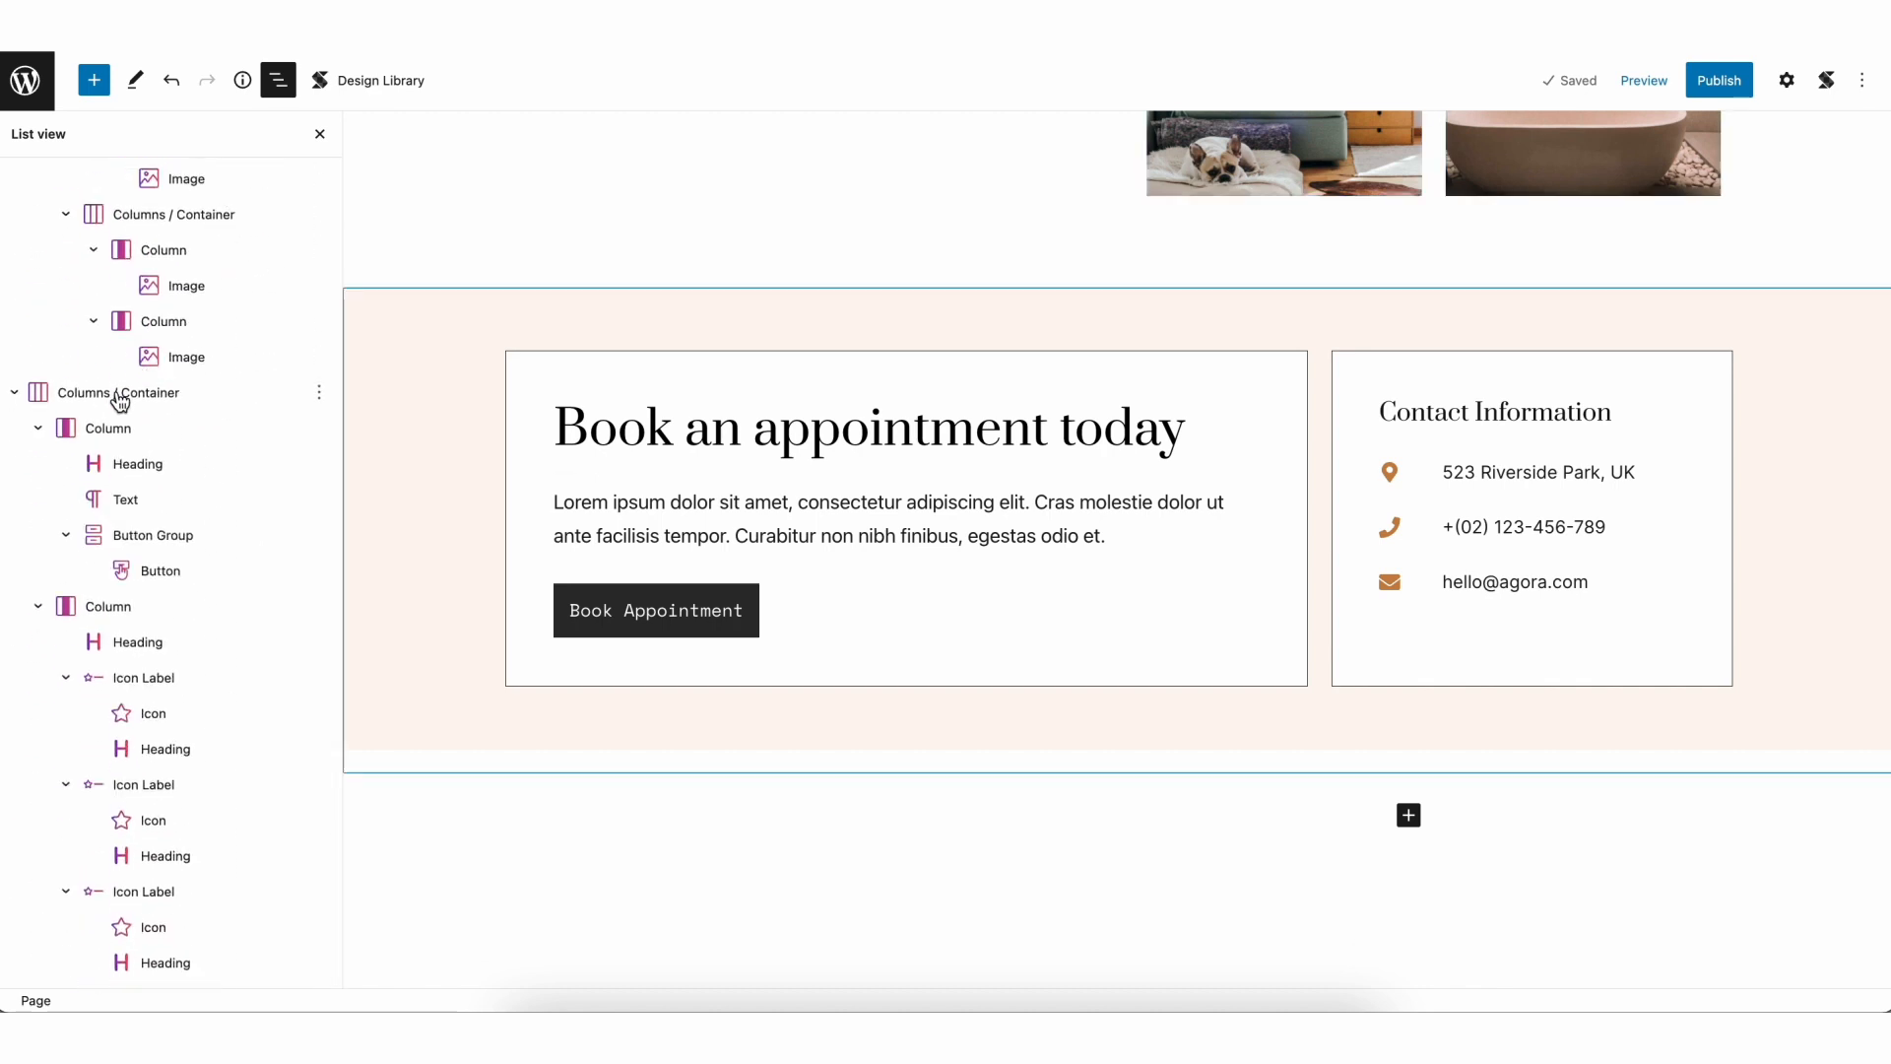
{"action": "left_click", "coordinate": [116, 392]}
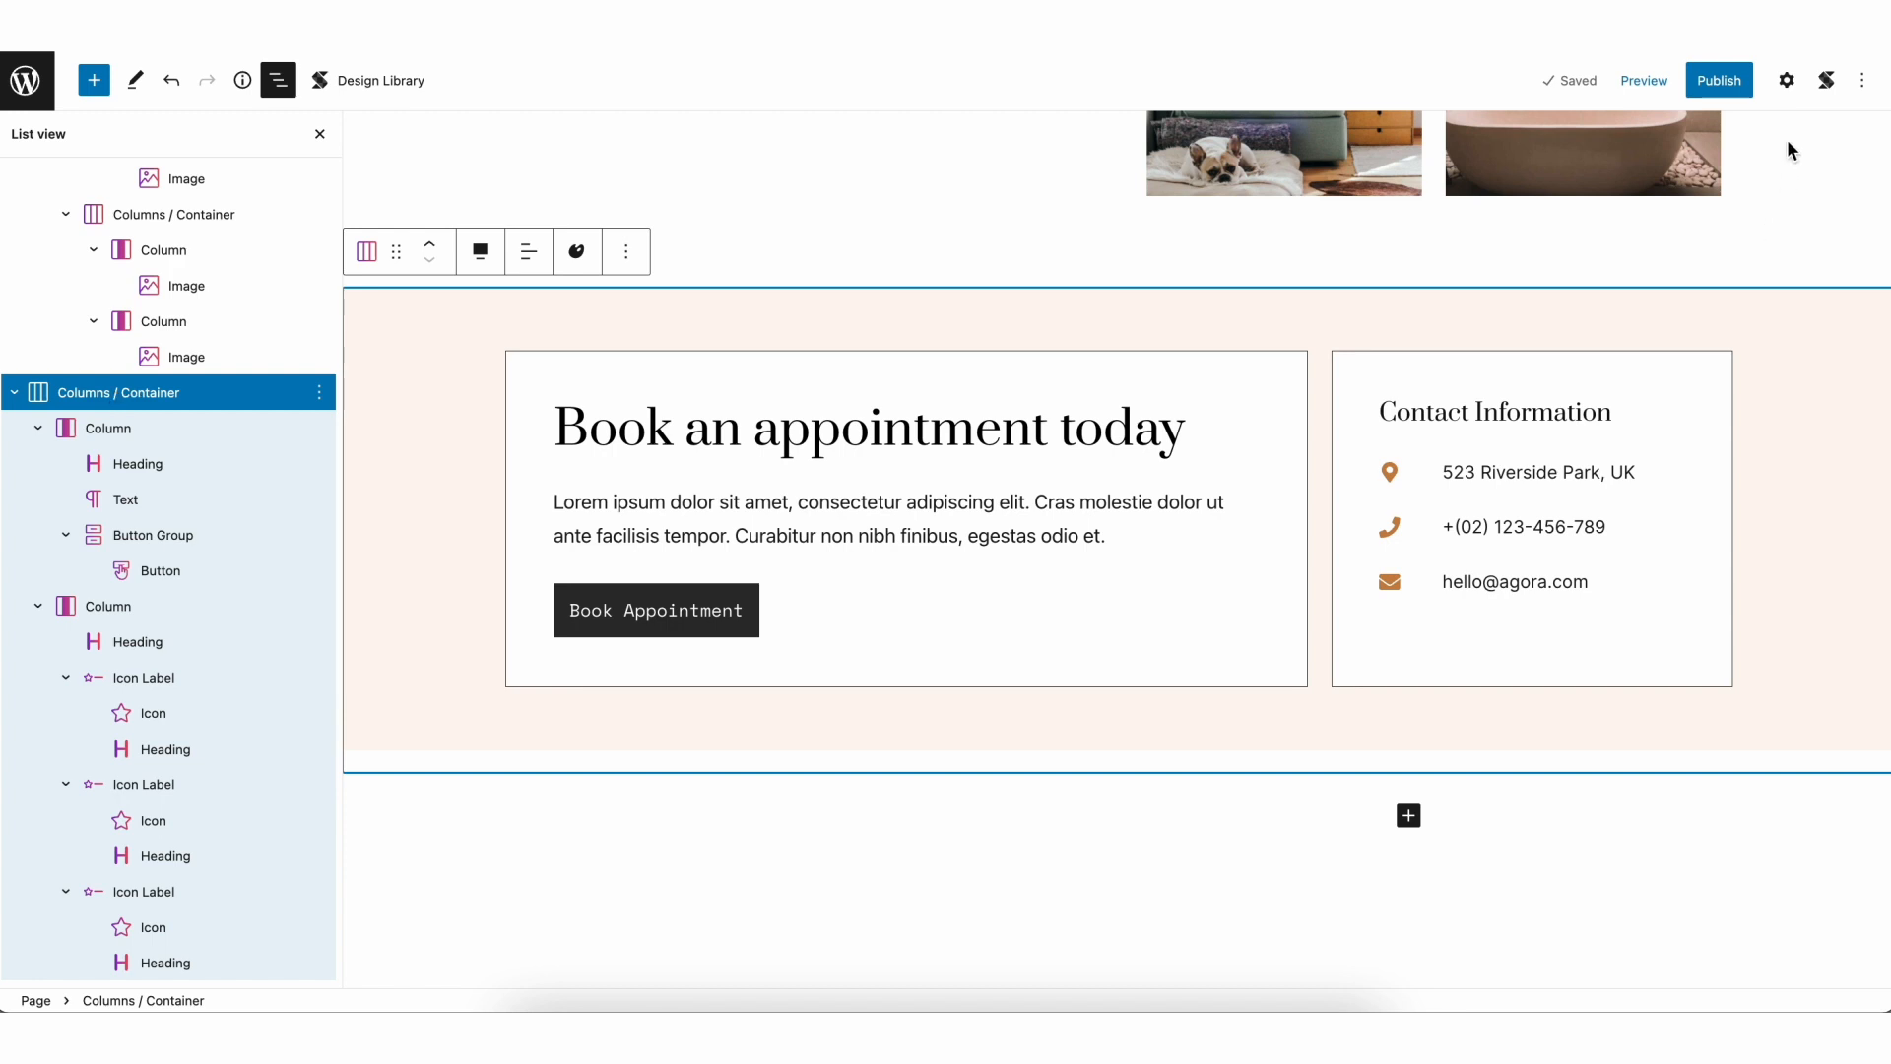
{"action": "left_click", "coordinate": [1786, 80]}
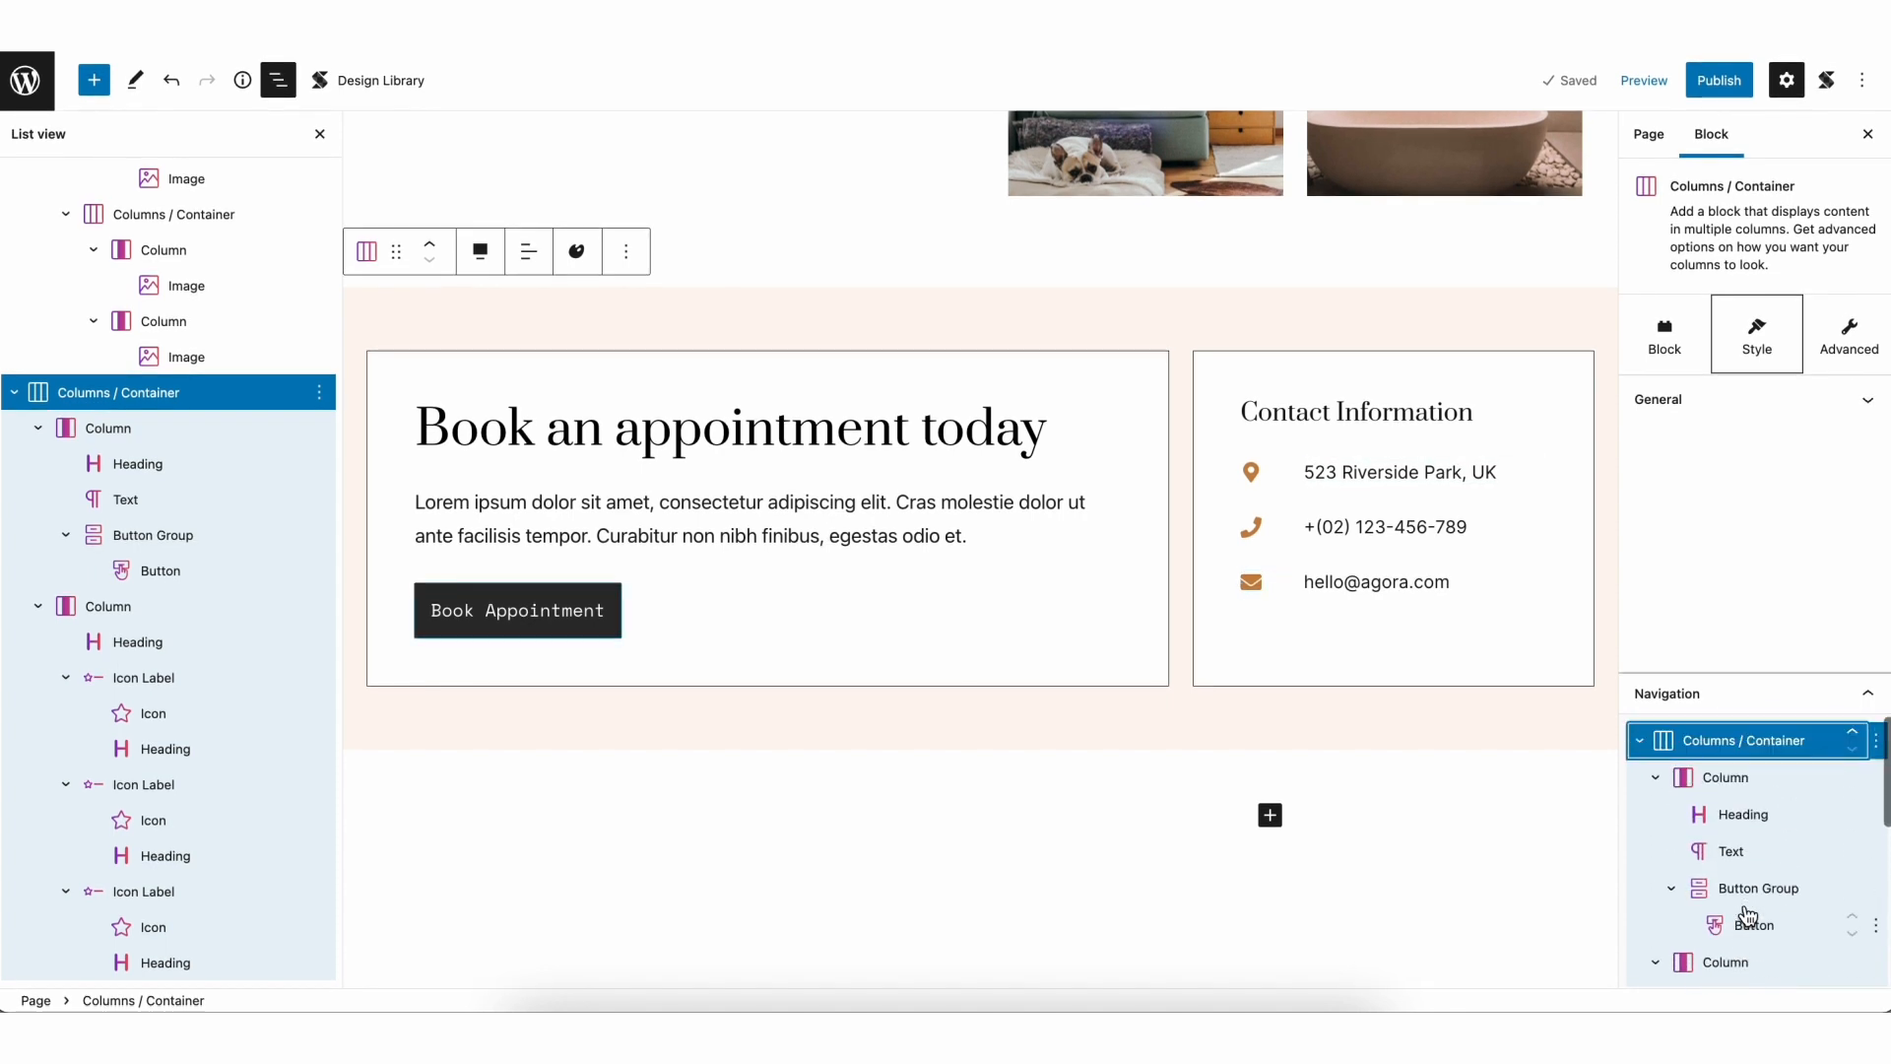
Move the booking description above its heading, then move the 'Book an appointment today' heading back on top.
{"action": "left_click", "coordinate": [1744, 814]}
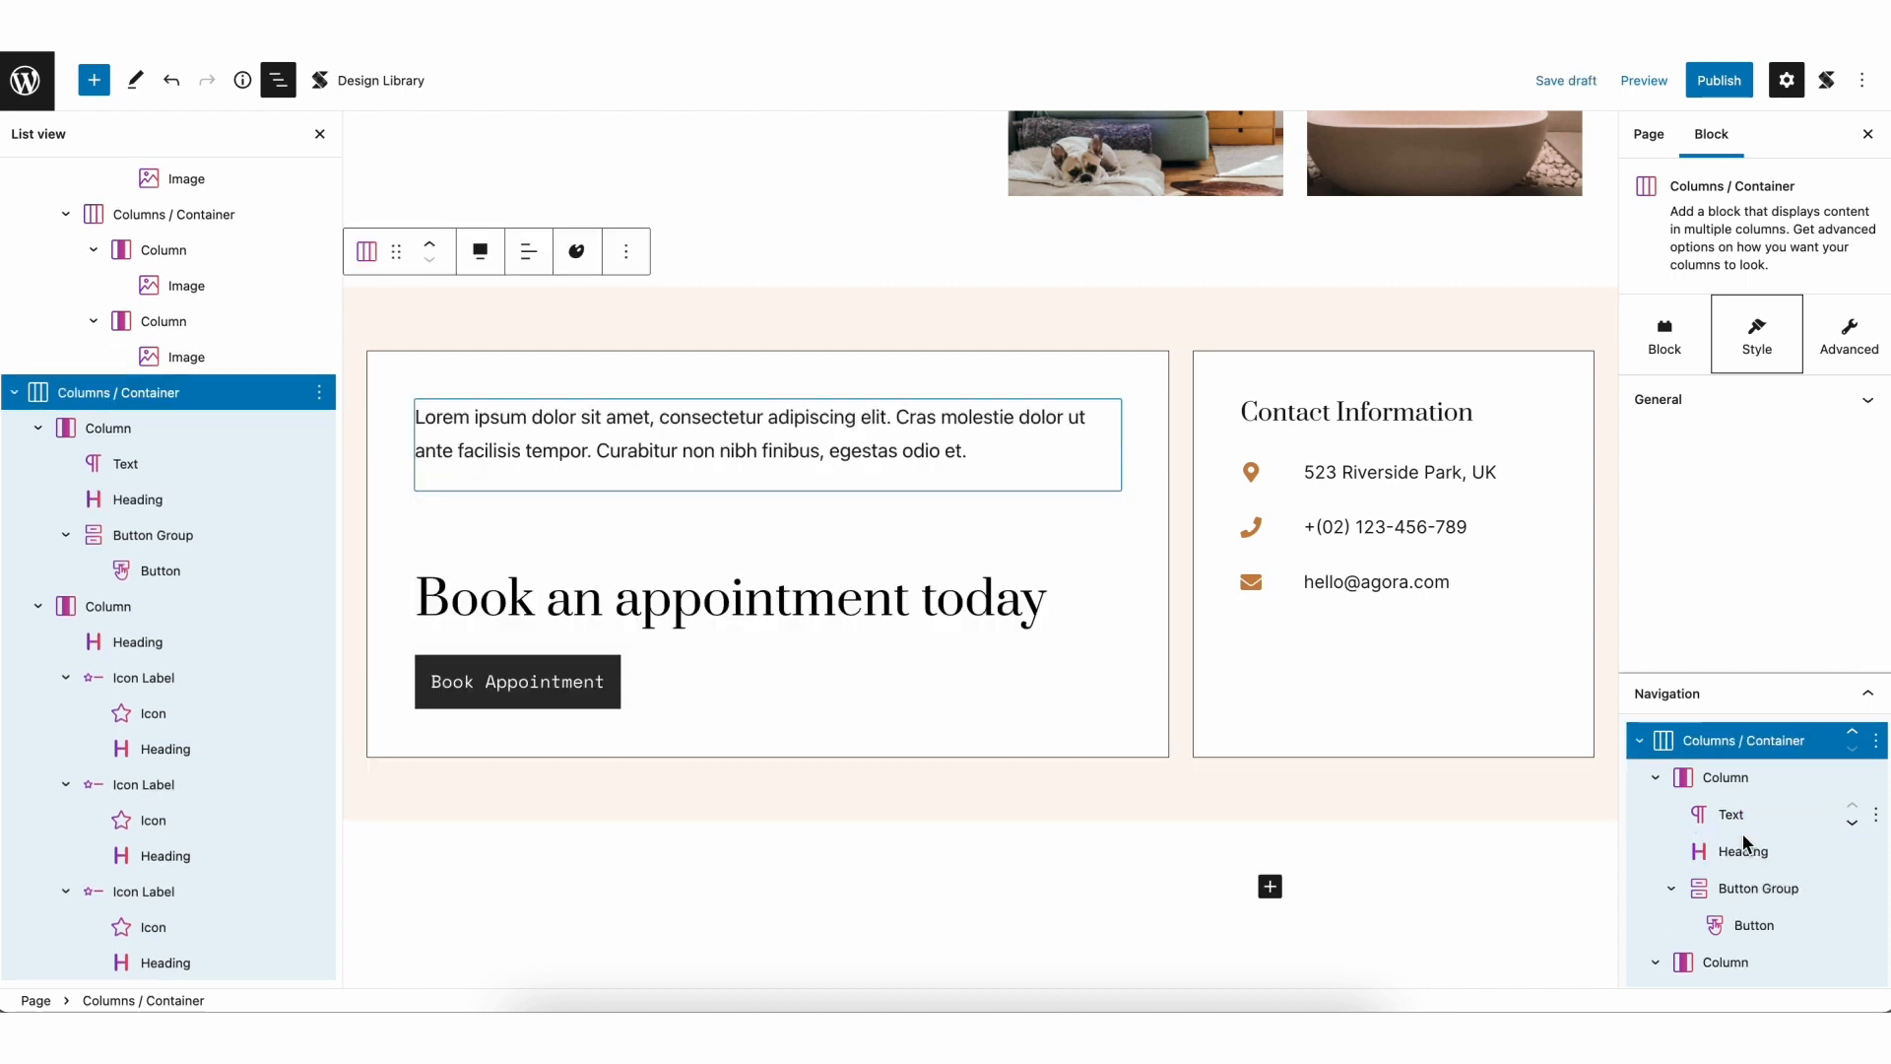
{"action": "left_click", "coordinate": [1741, 851]}
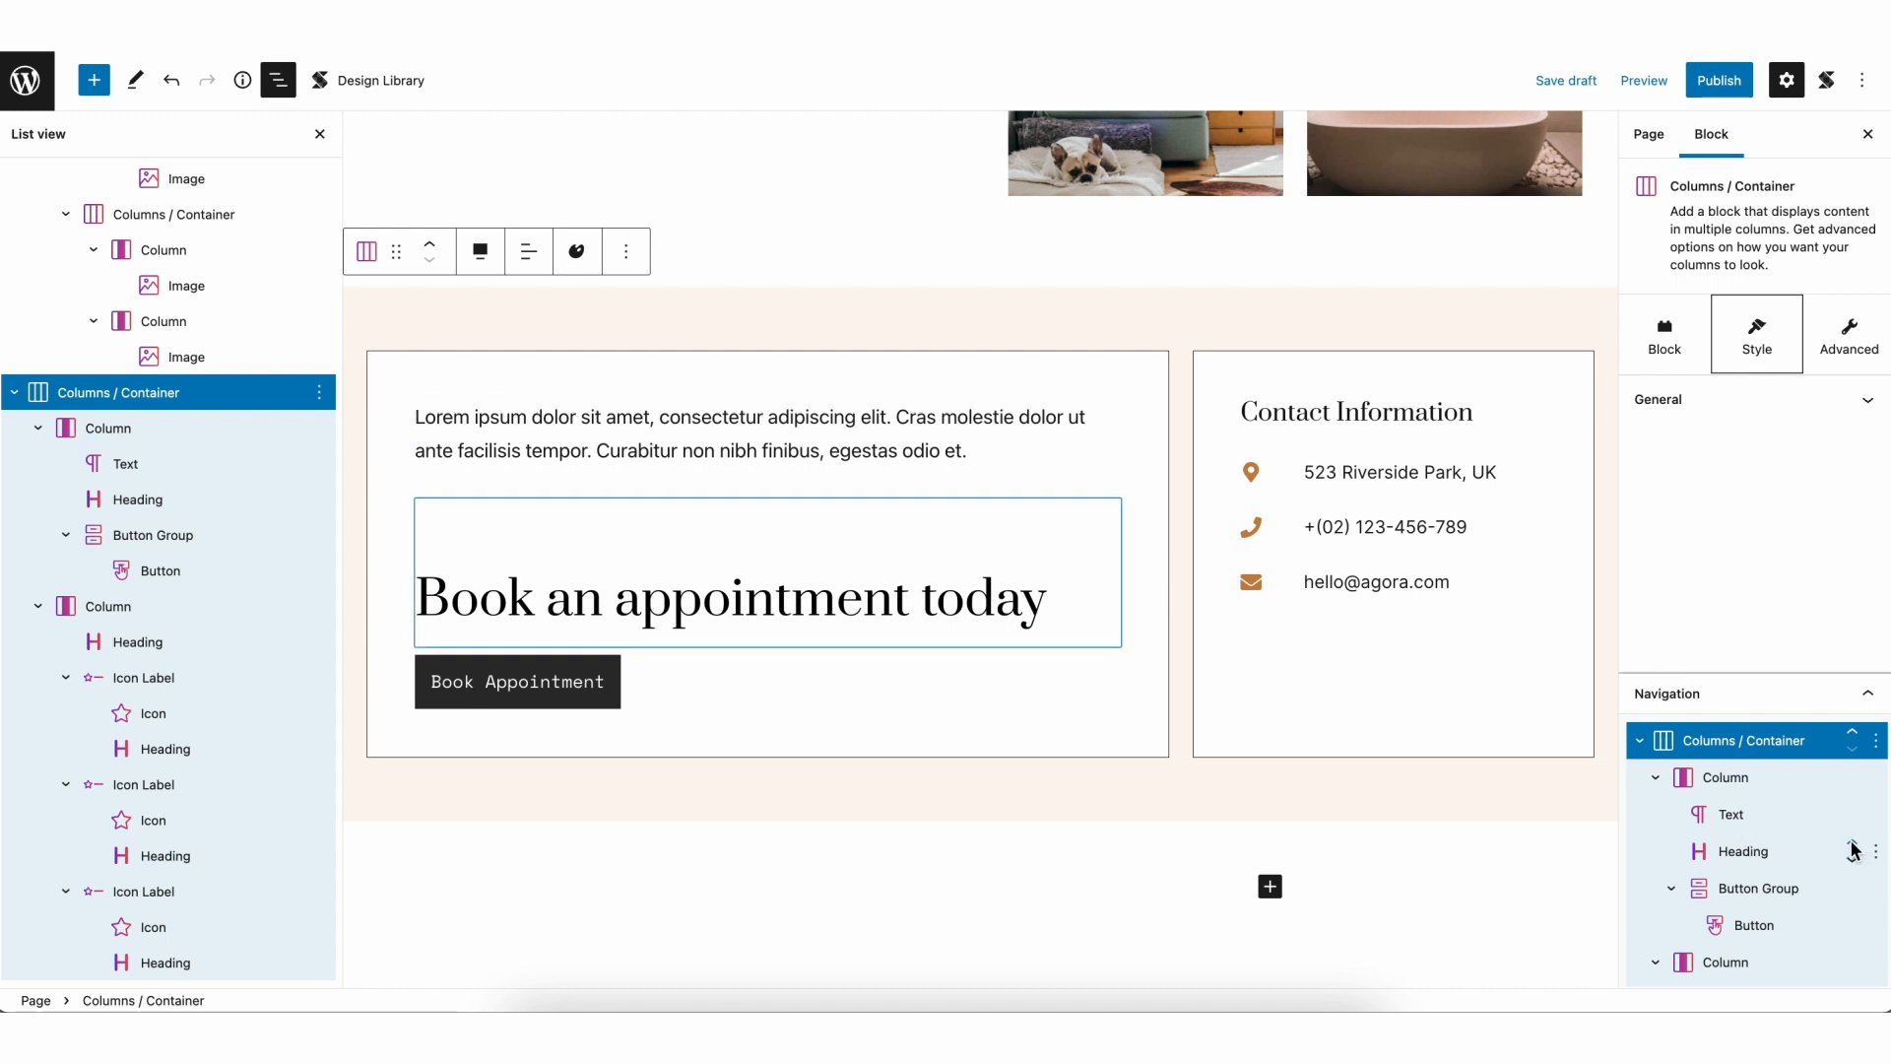
{"action": "left_click", "coordinate": [1831, 850]}
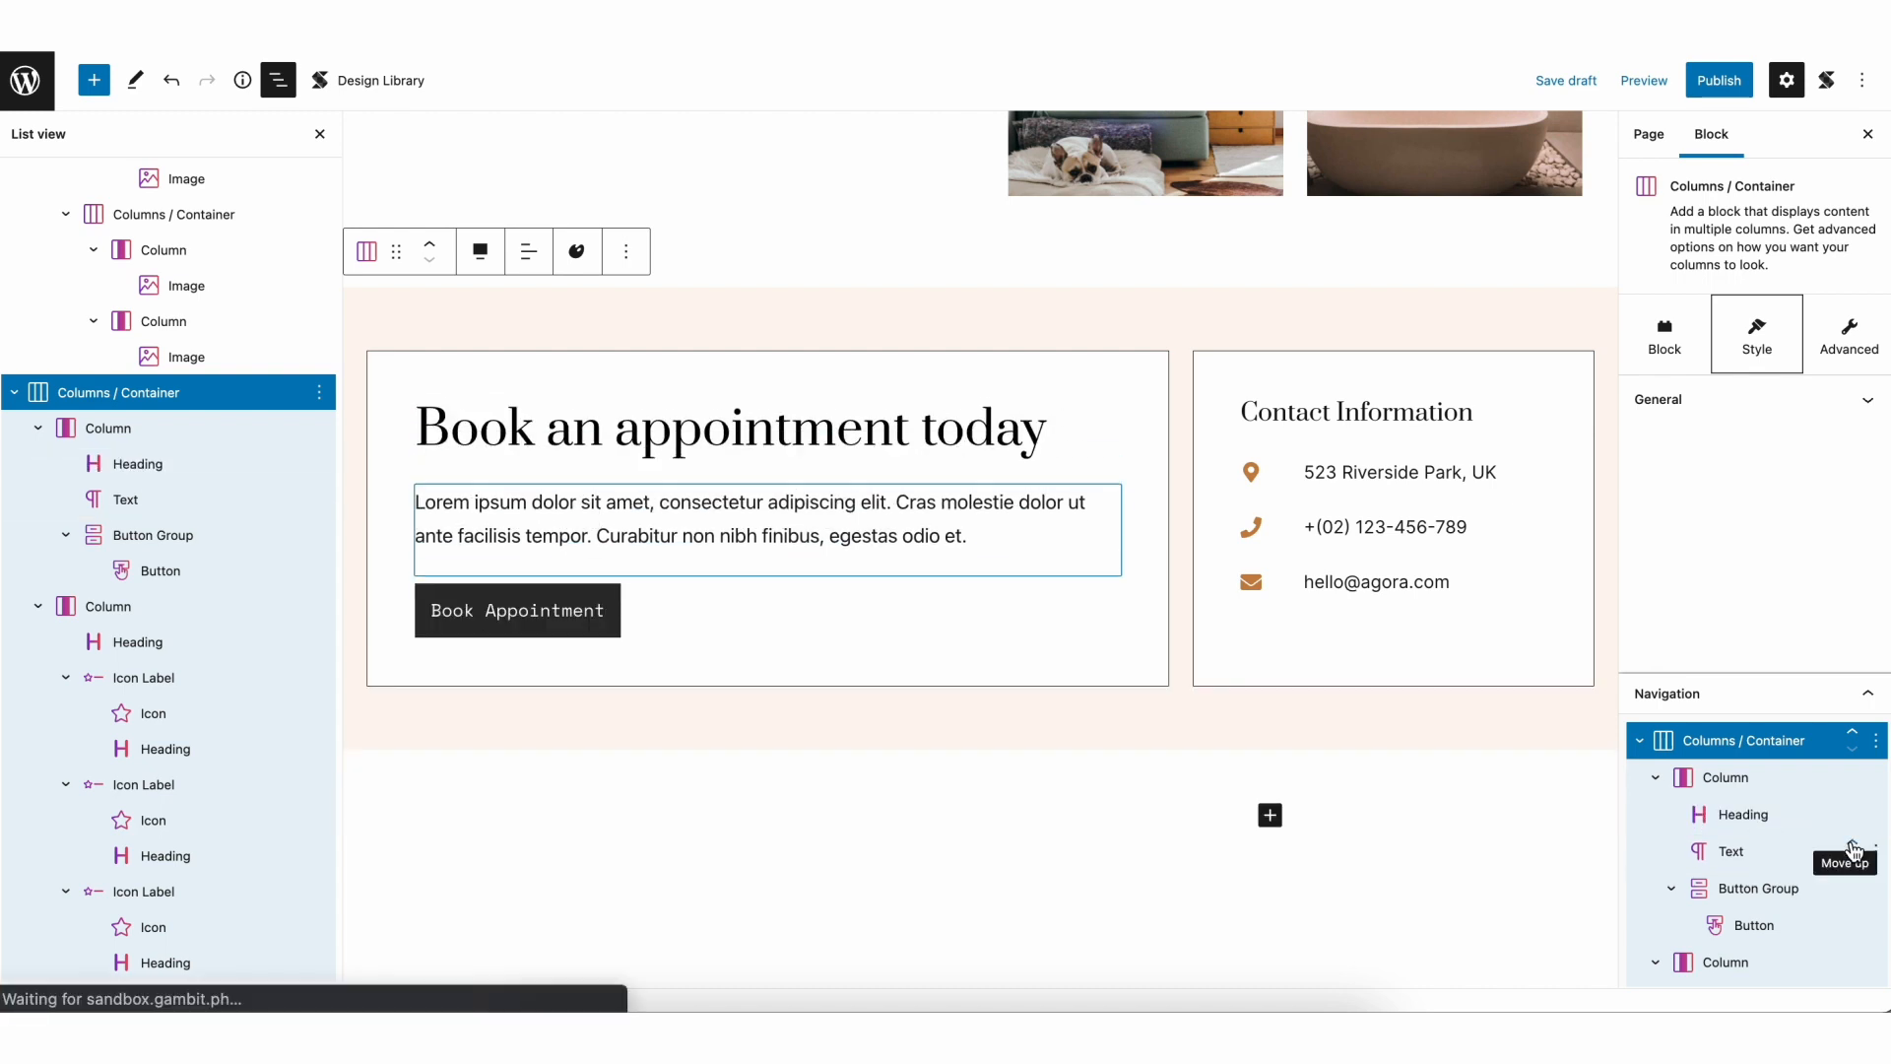
{"action": "left_click", "coordinate": [1854, 849]}
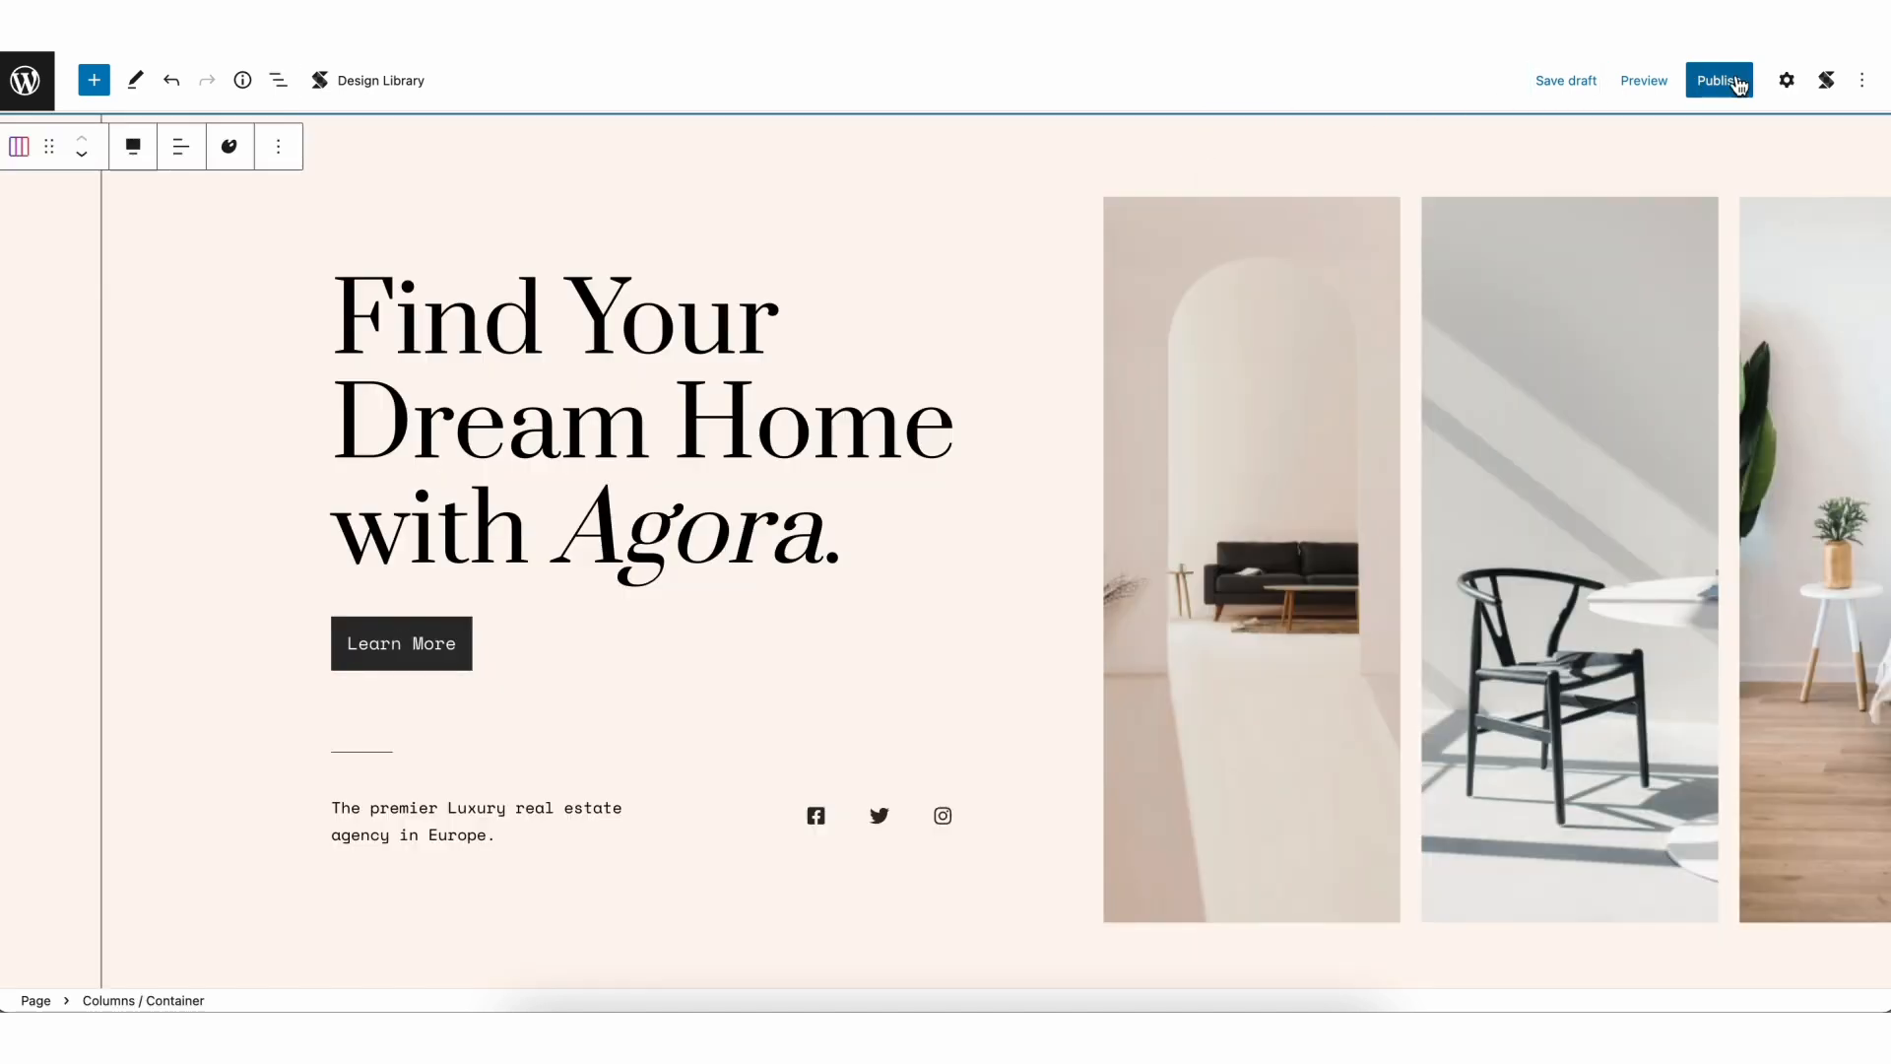
Select the Facebook icon button, then the featured property's container and its 17 Elm Lane photo.
{"action": "left_click", "coordinate": [1786, 80]}
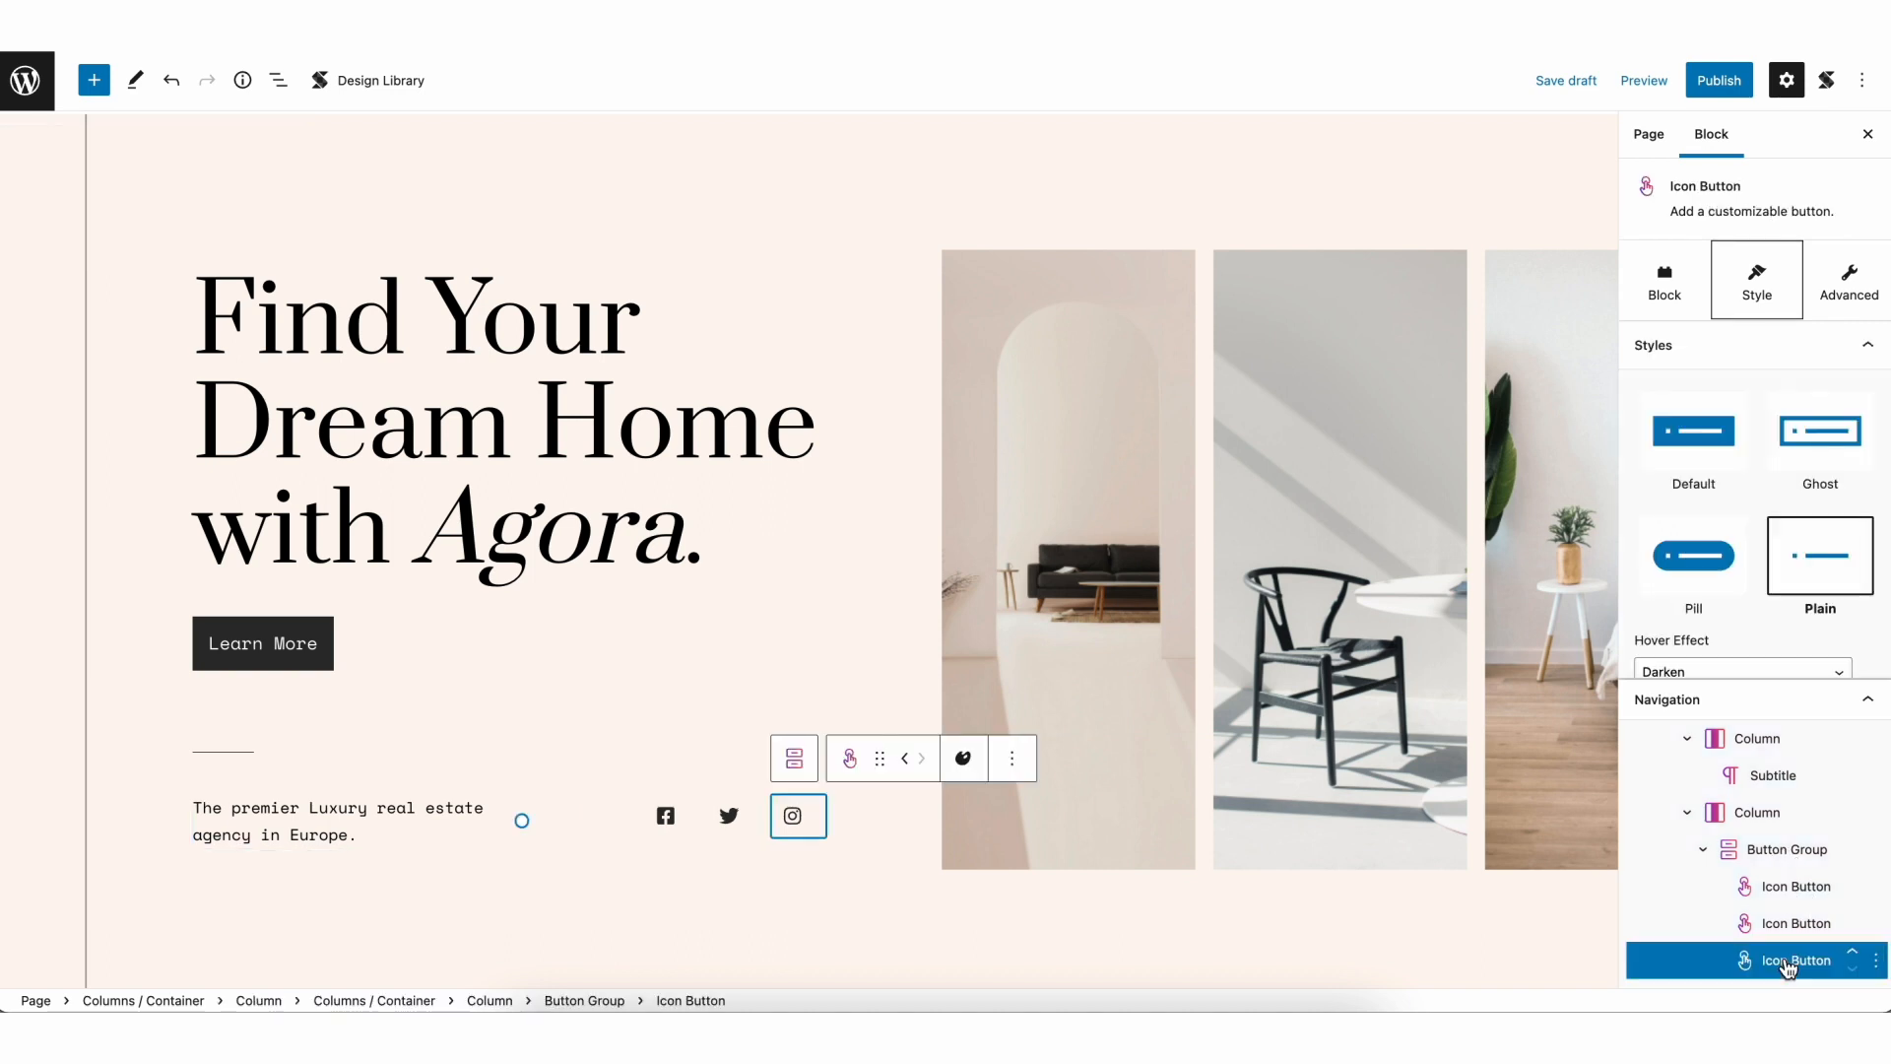
{"action": "left_click", "coordinate": [1796, 922]}
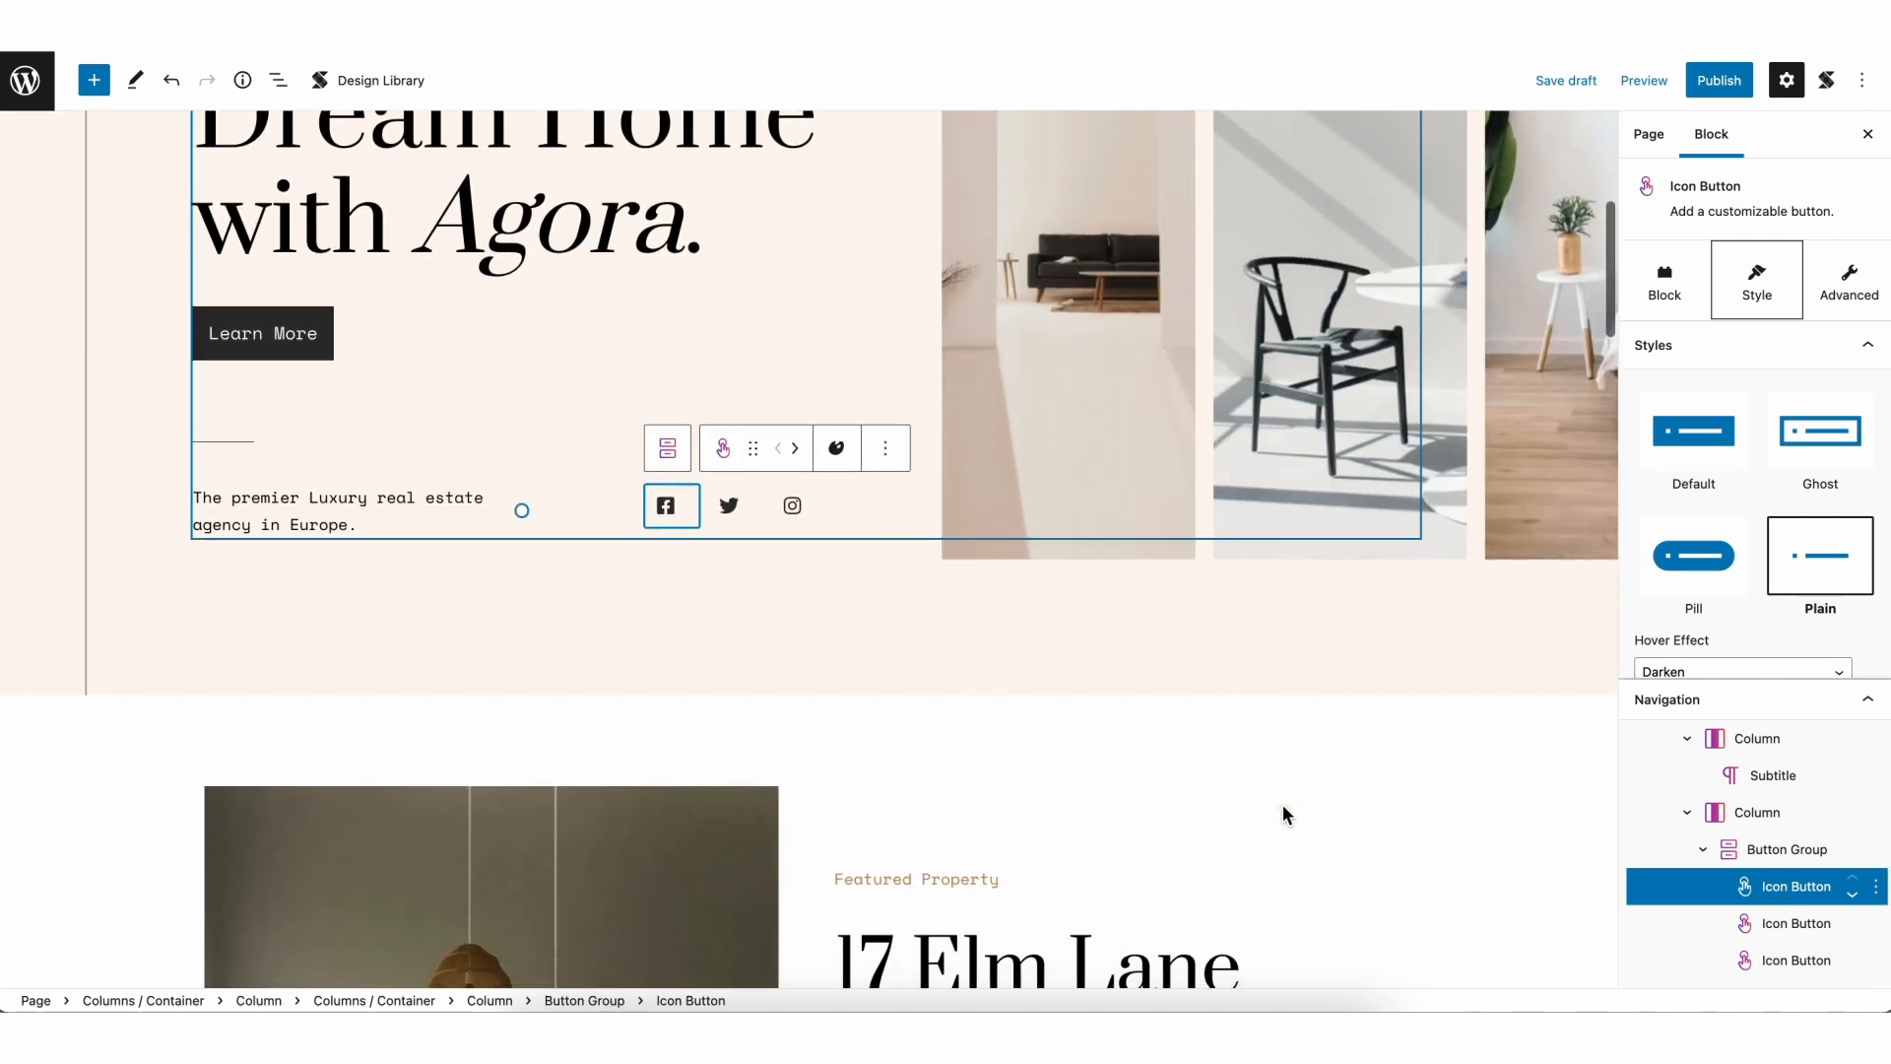
{"action": "scroll", "scroll_direction": "down", "scroll_amount": 3}
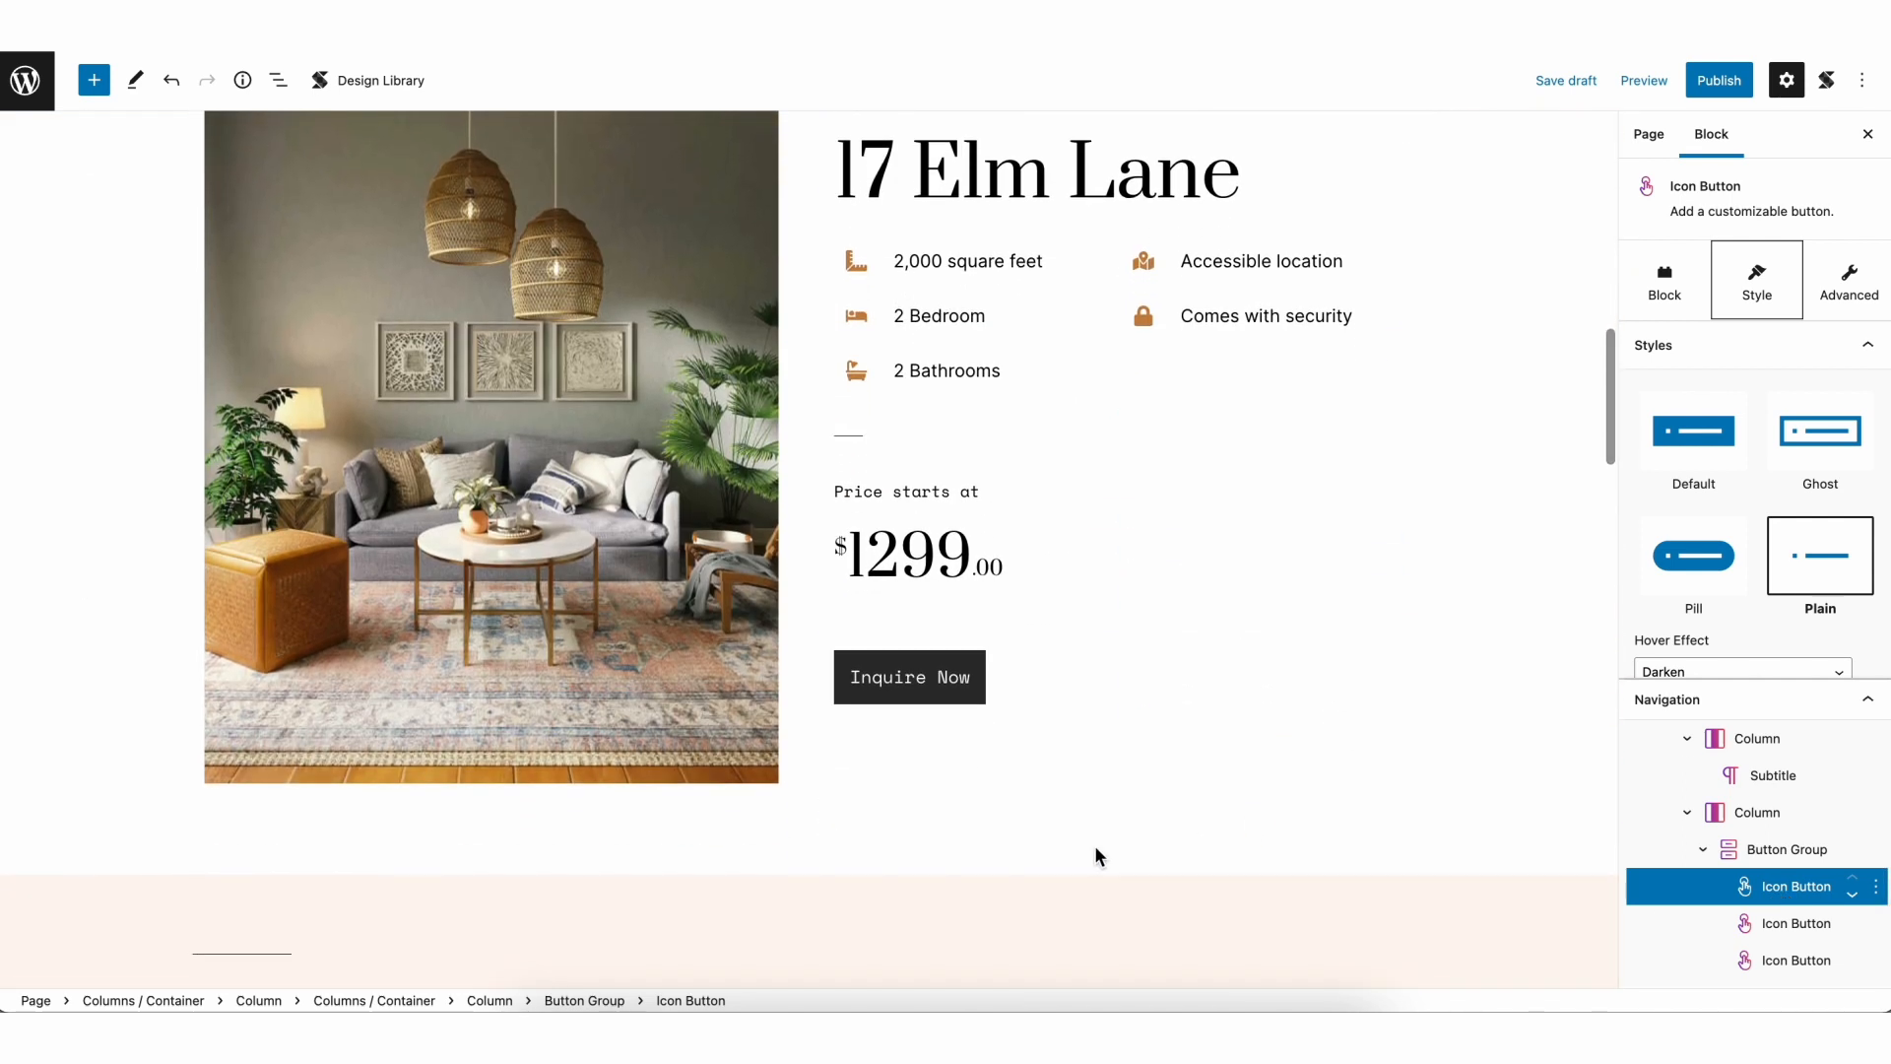
{"action": "left_click", "coordinate": [1750, 746]}
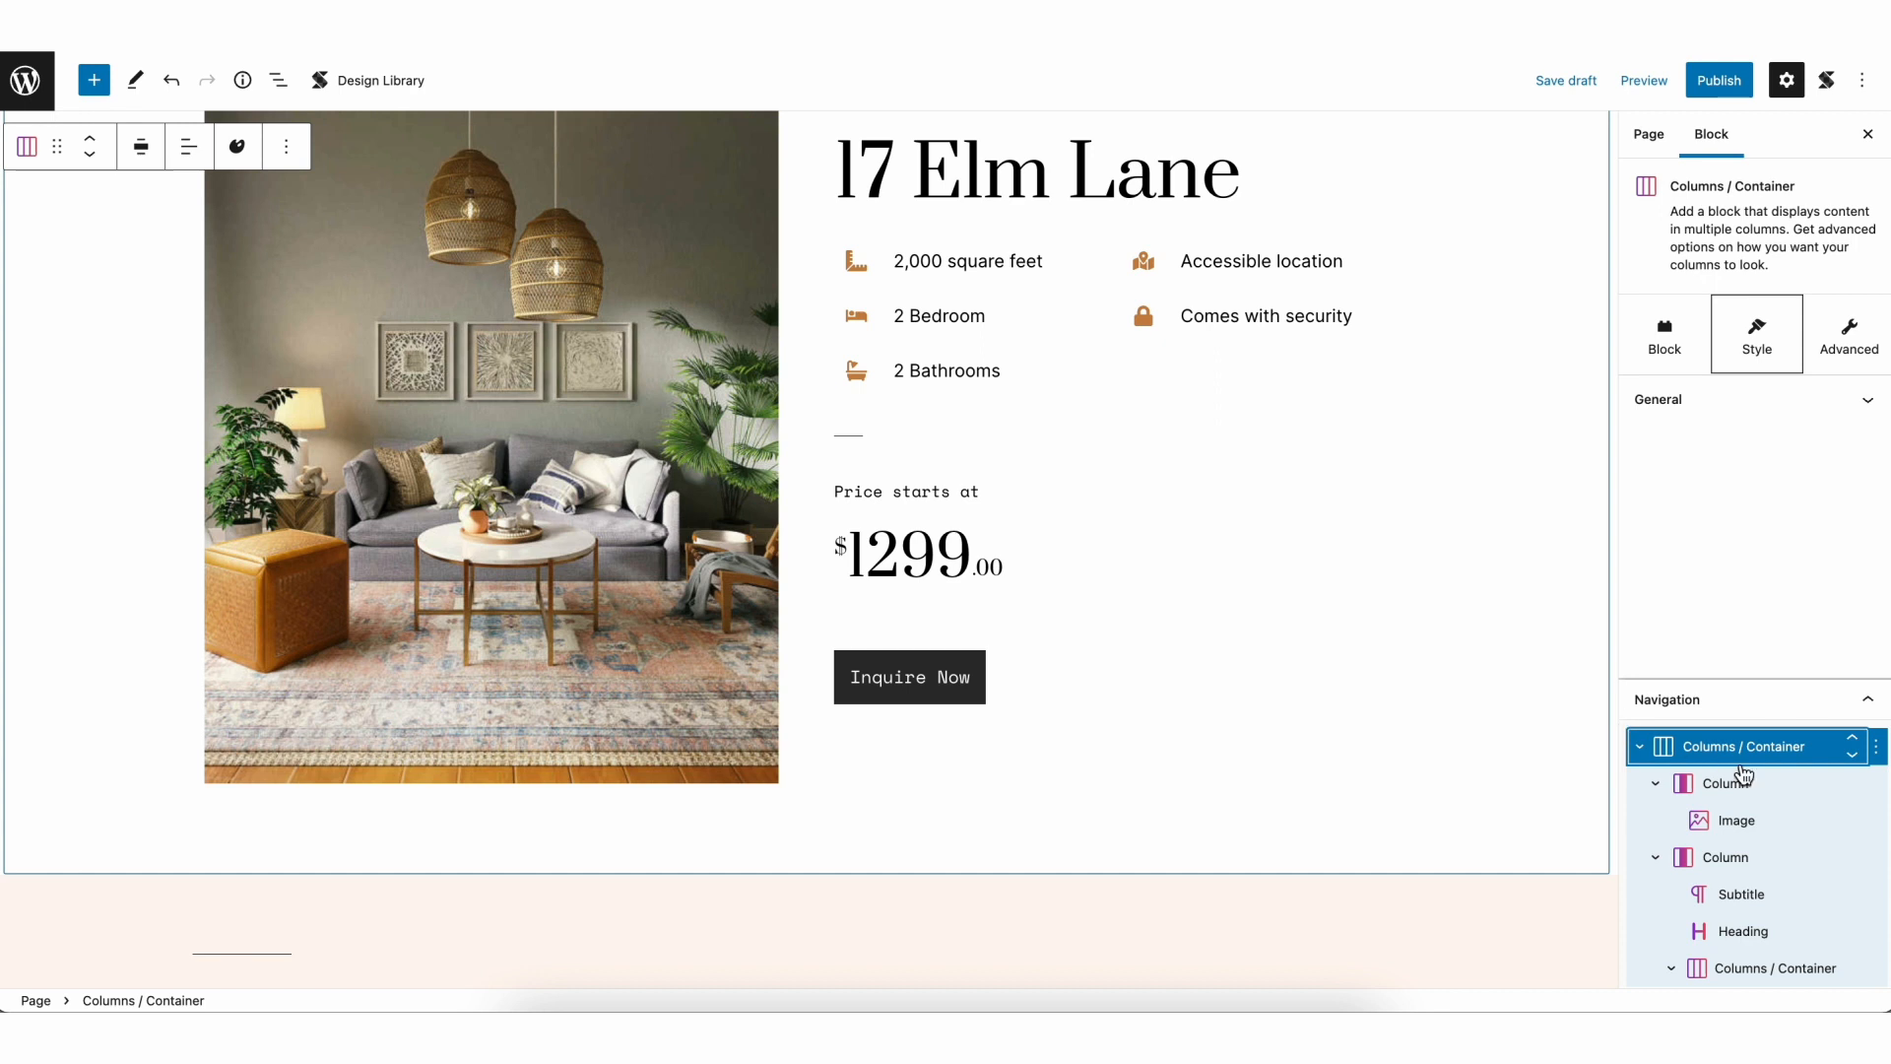
{"action": "left_click", "coordinate": [1737, 820]}
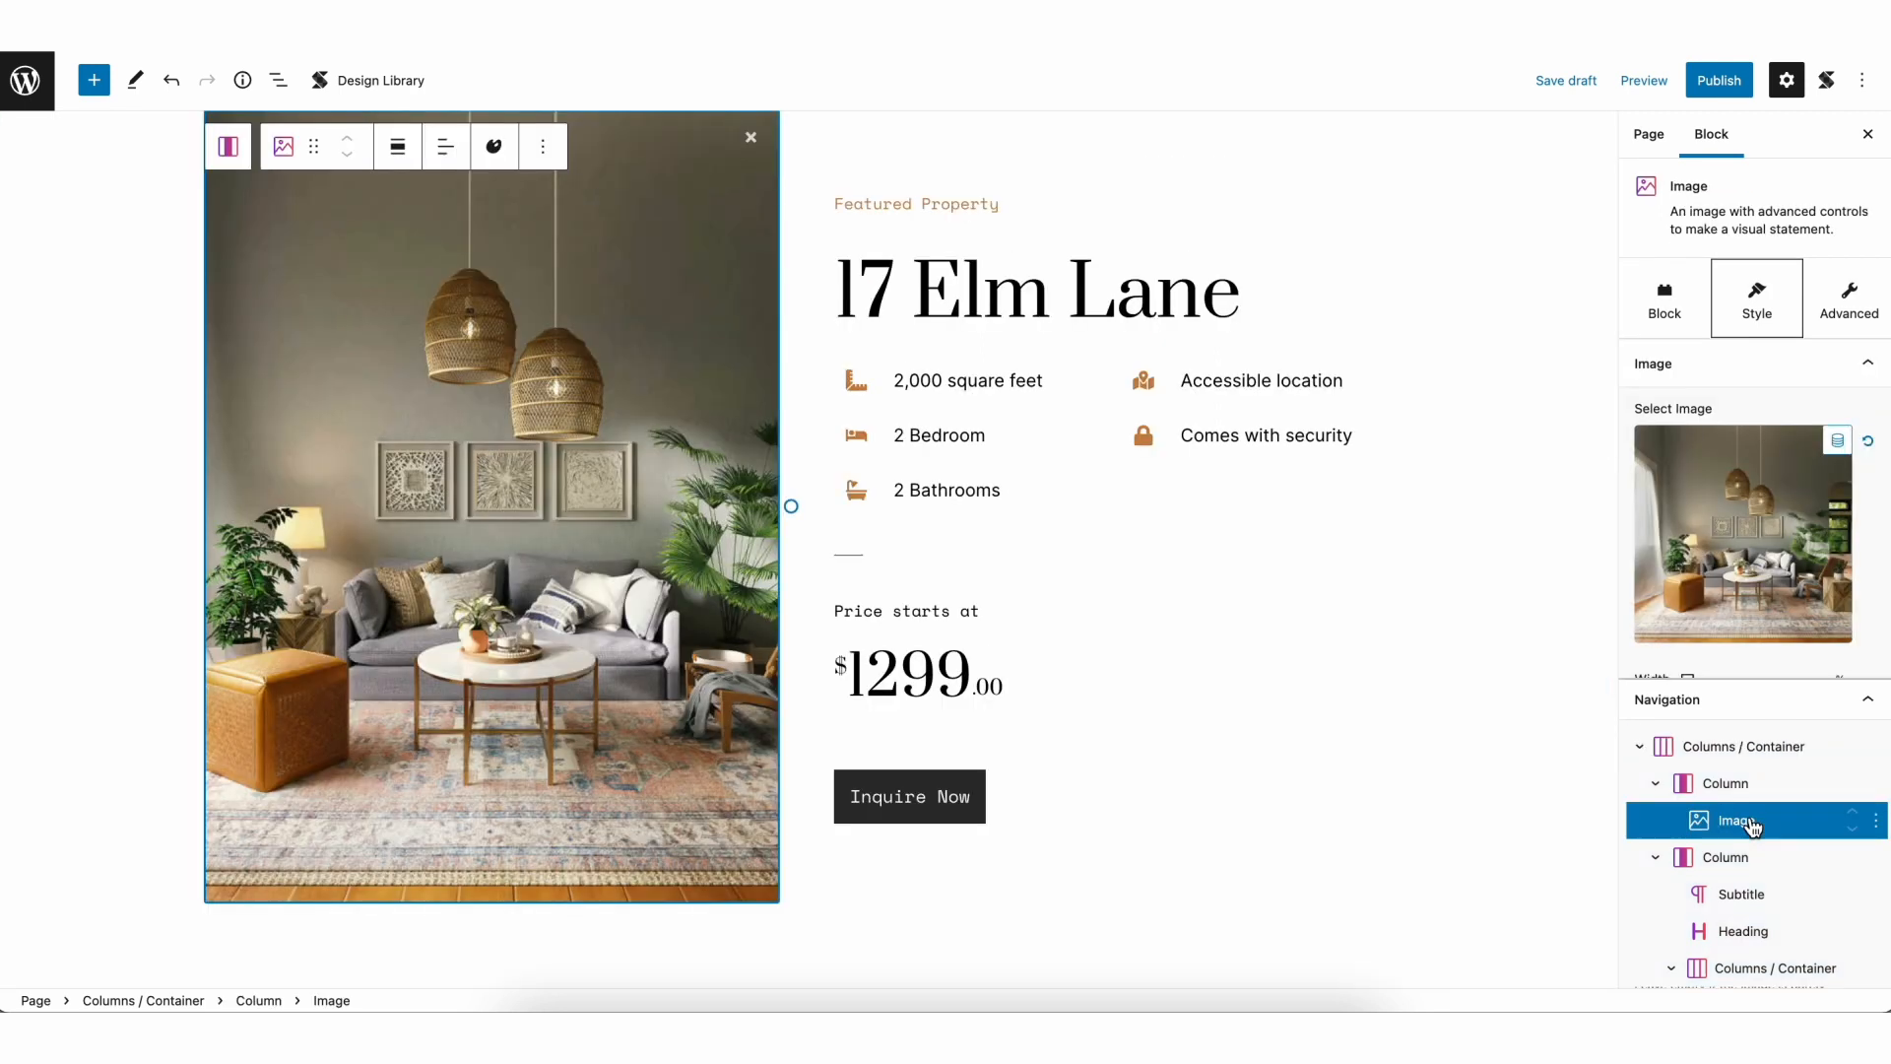